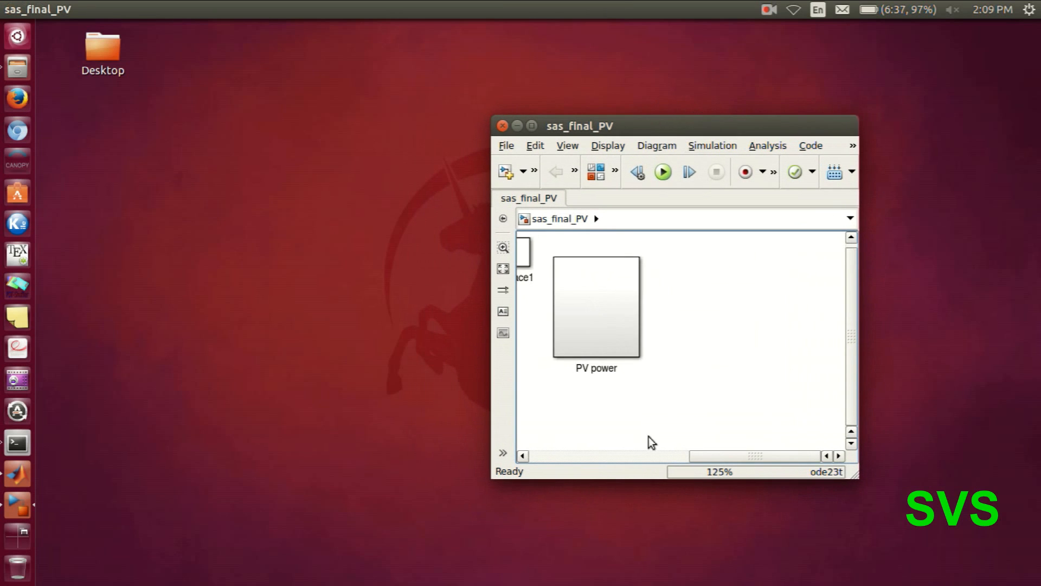
Step: In the PV array modelling demo, plot I-V/P-V curves over temperature range and cell quality
click(662, 171)
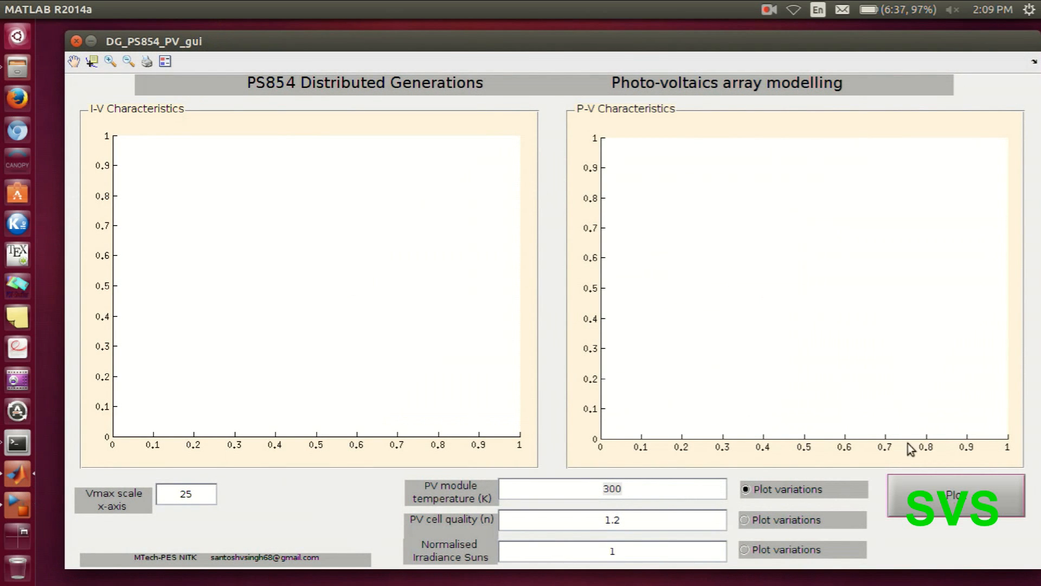
click(954, 495)
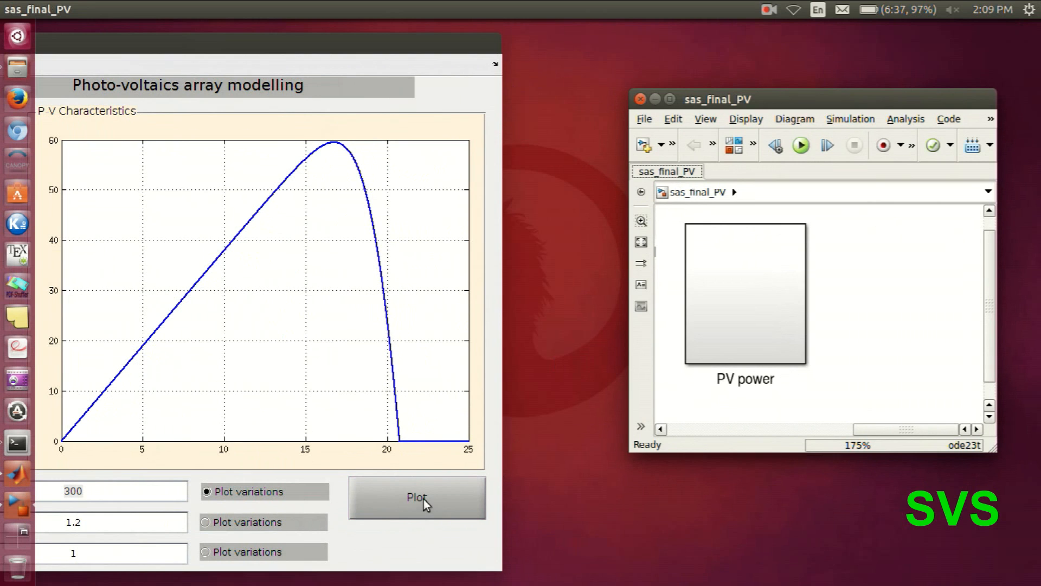
click(416, 498)
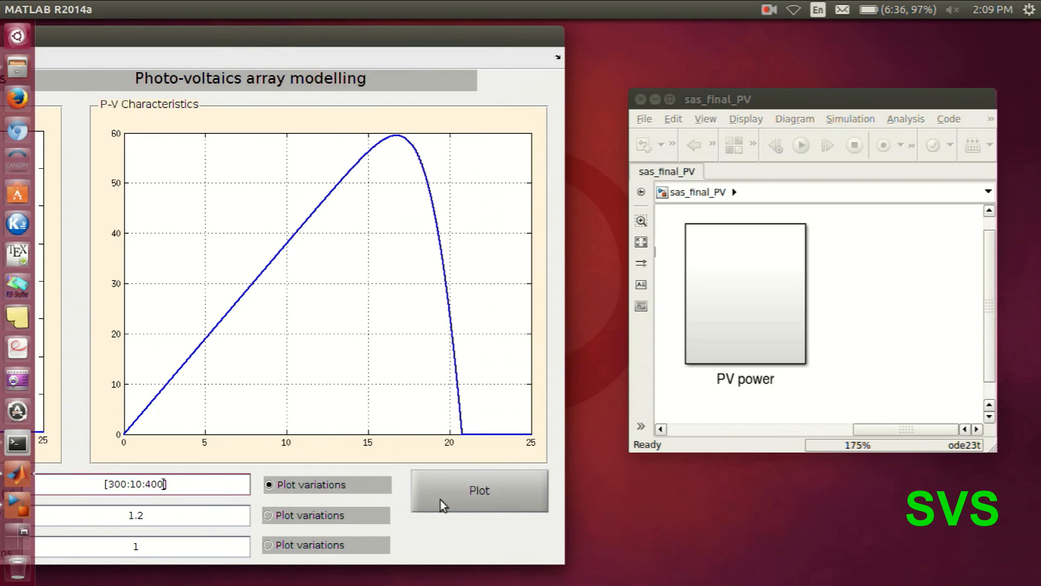
click(478, 490)
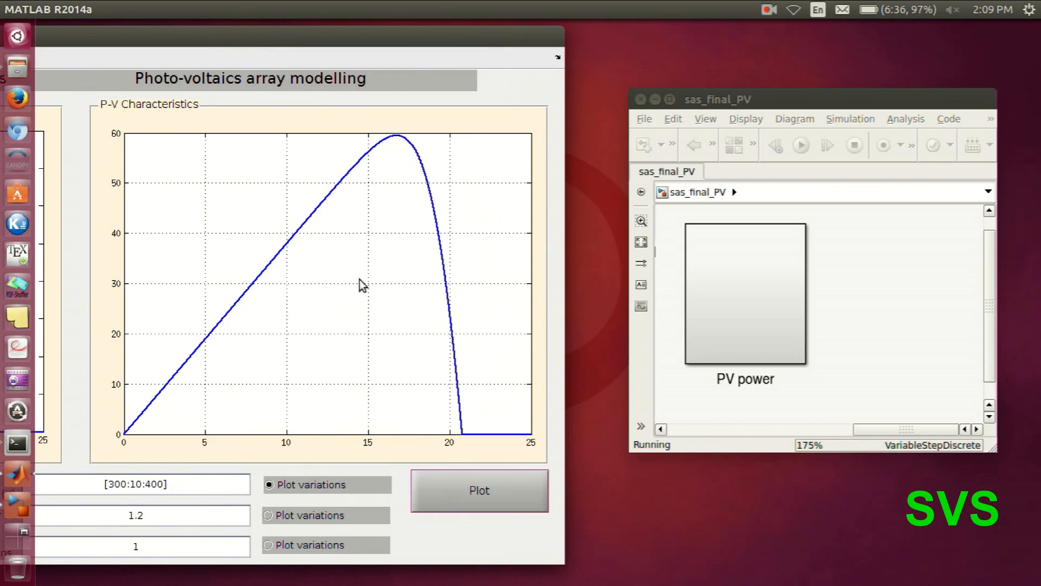
mouse_move(761, 324)
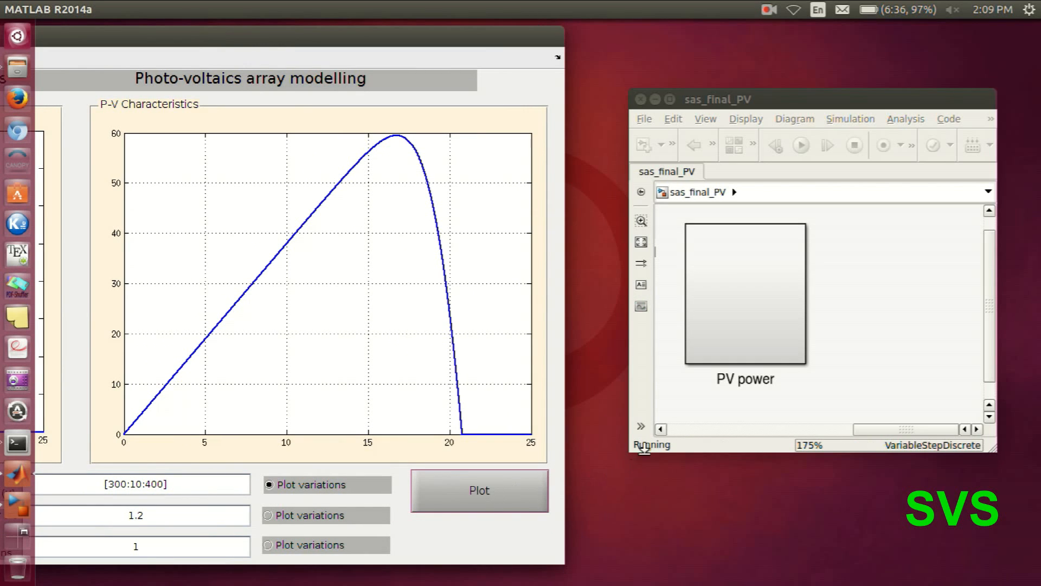
click(478, 491)
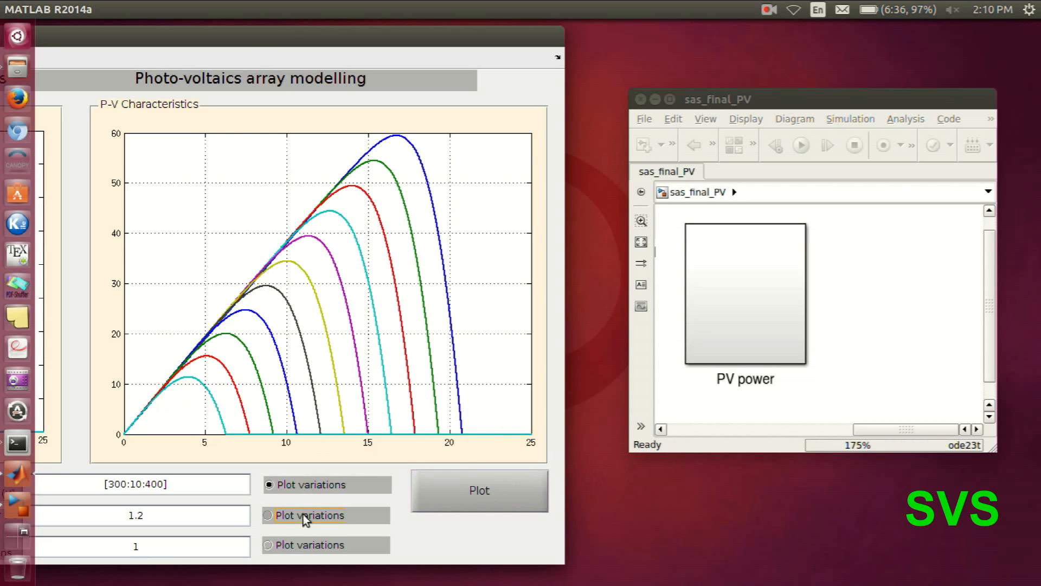
click(267, 514)
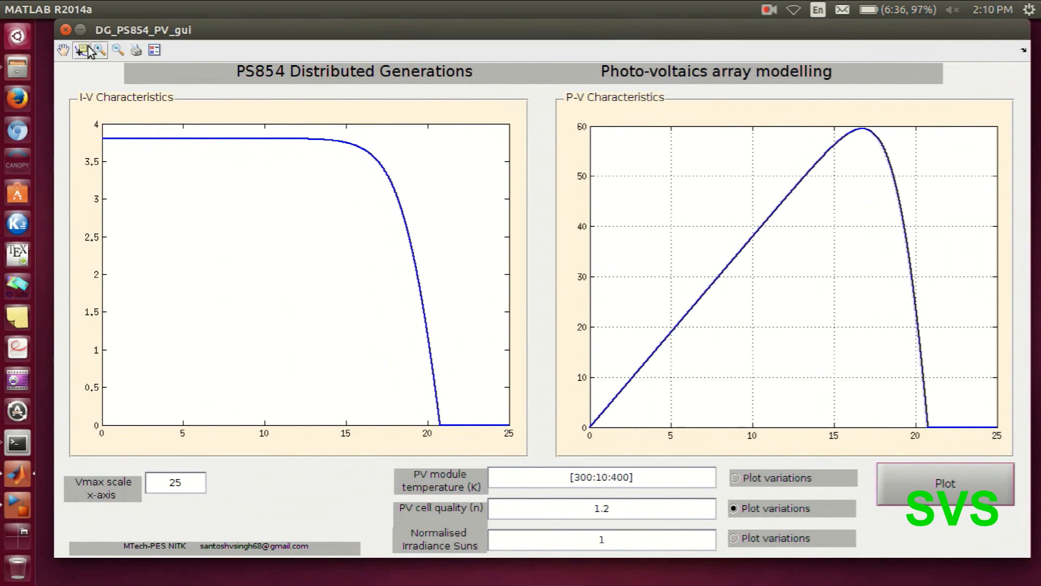
Step: Close the PV demo, return to the MATLAB desktop and run clear all; in the Command Window
click(79, 51)
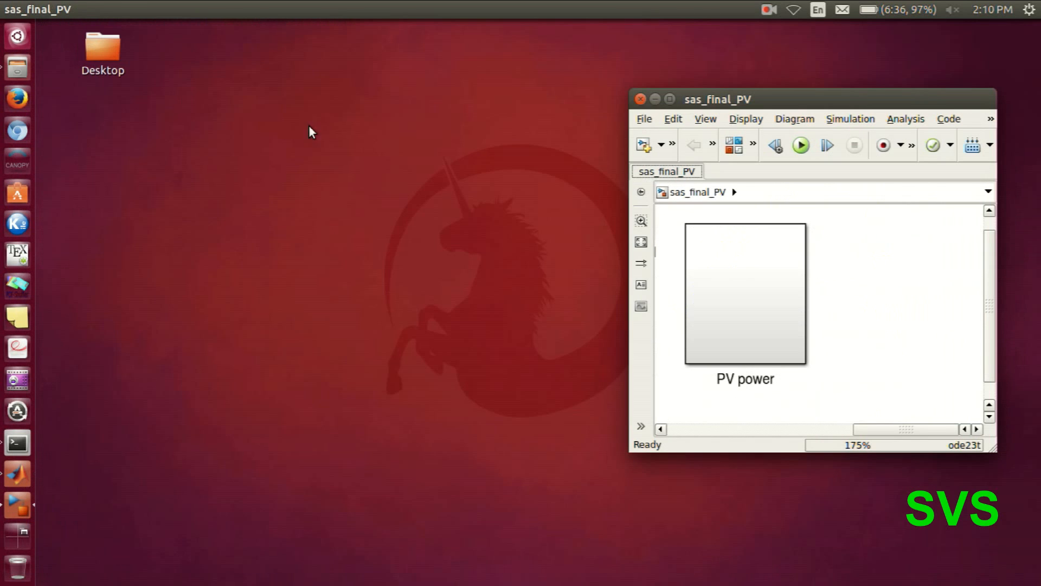
click(640, 98)
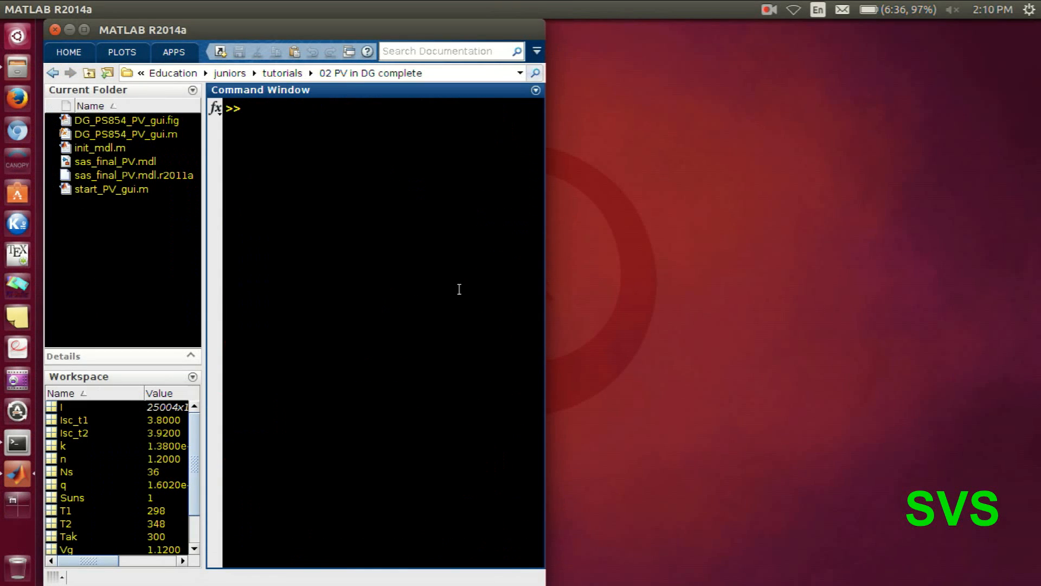
text(clear all;)
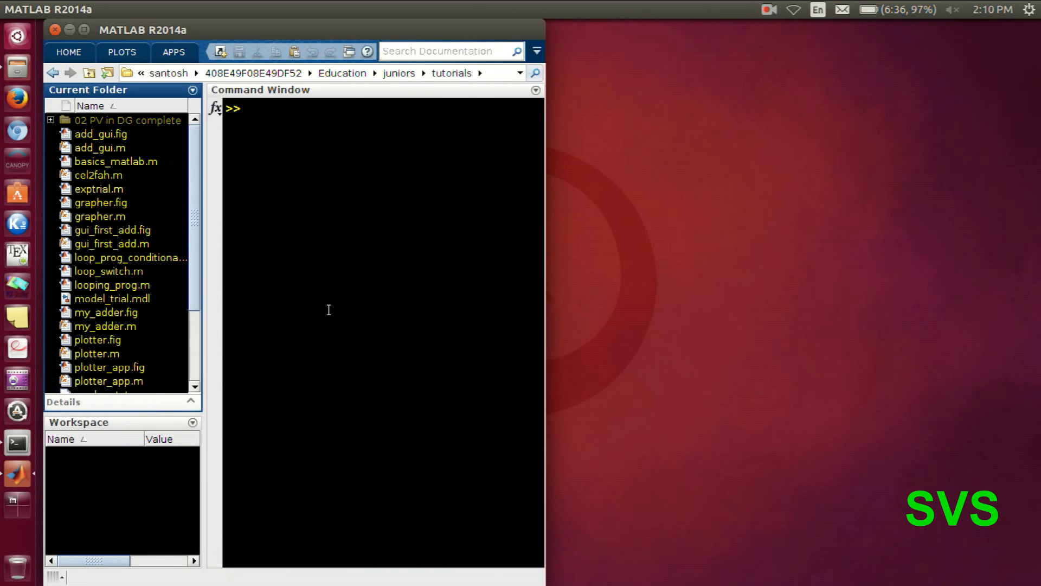
mouse_move(307, 275)
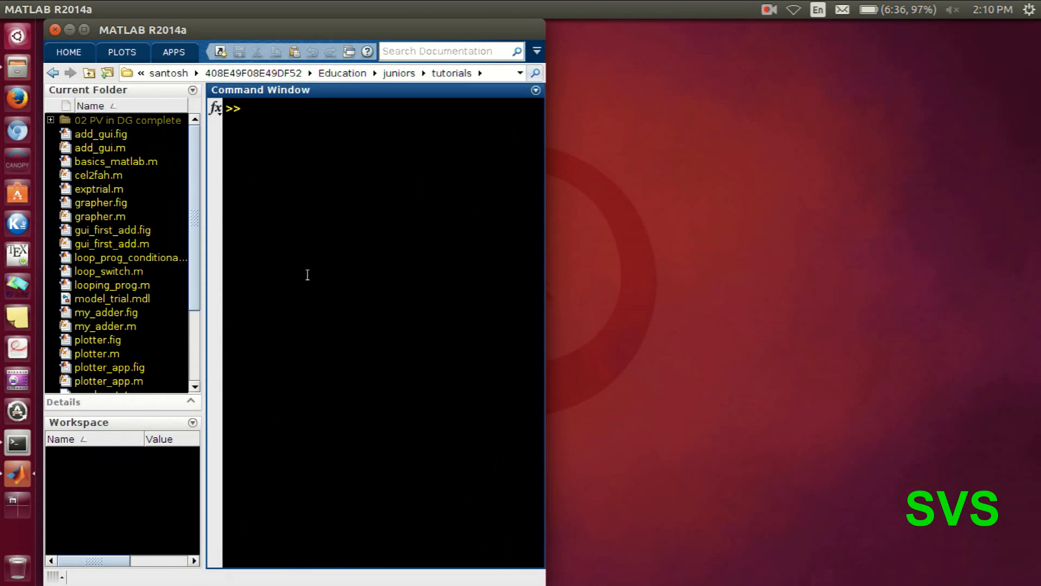
mouse_move(285, 350)
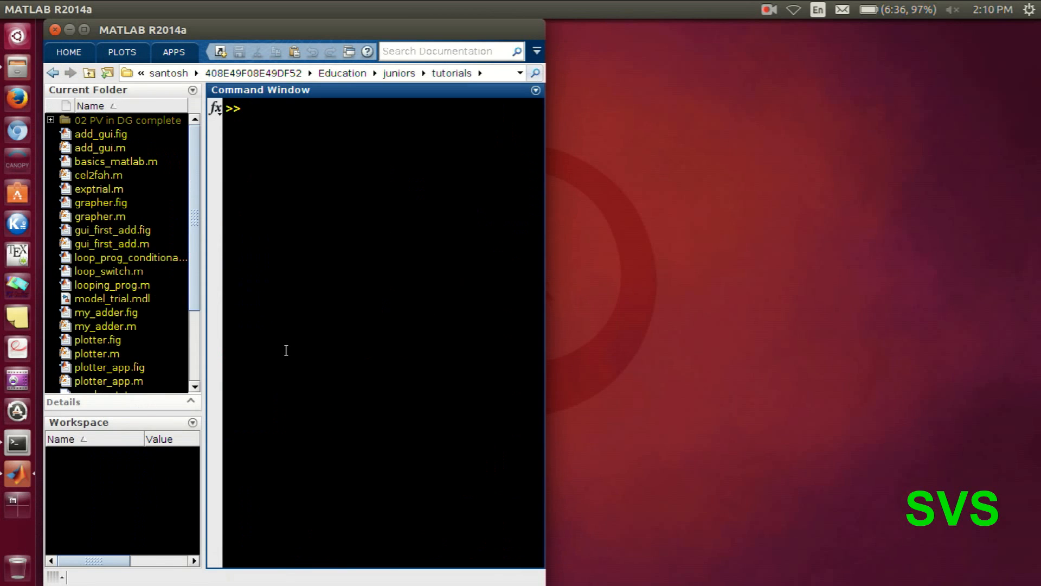
mouse_move(321, 332)
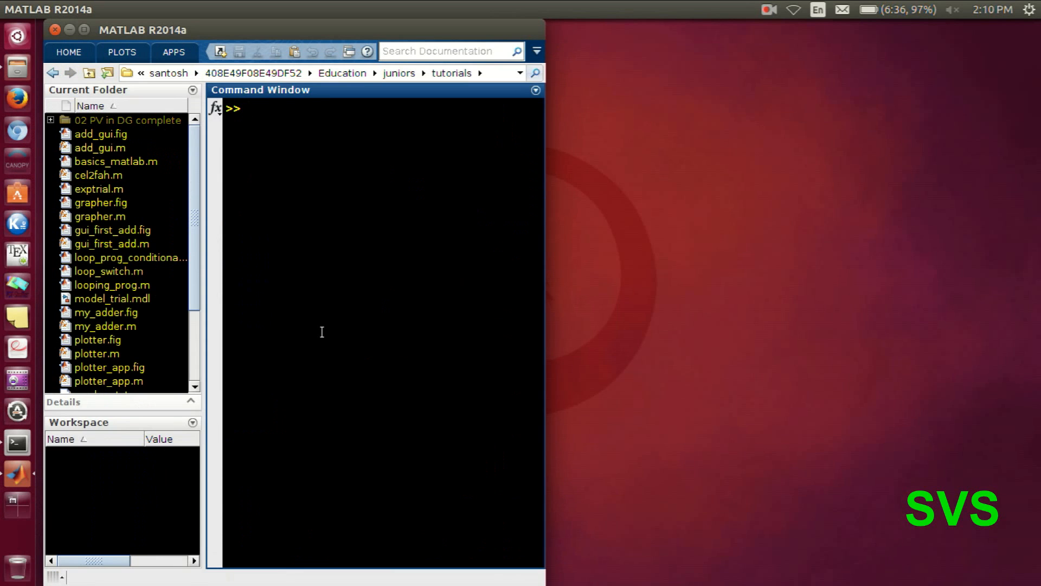
Step: Launch guide and create a blank GUI from the default template
text(guide)
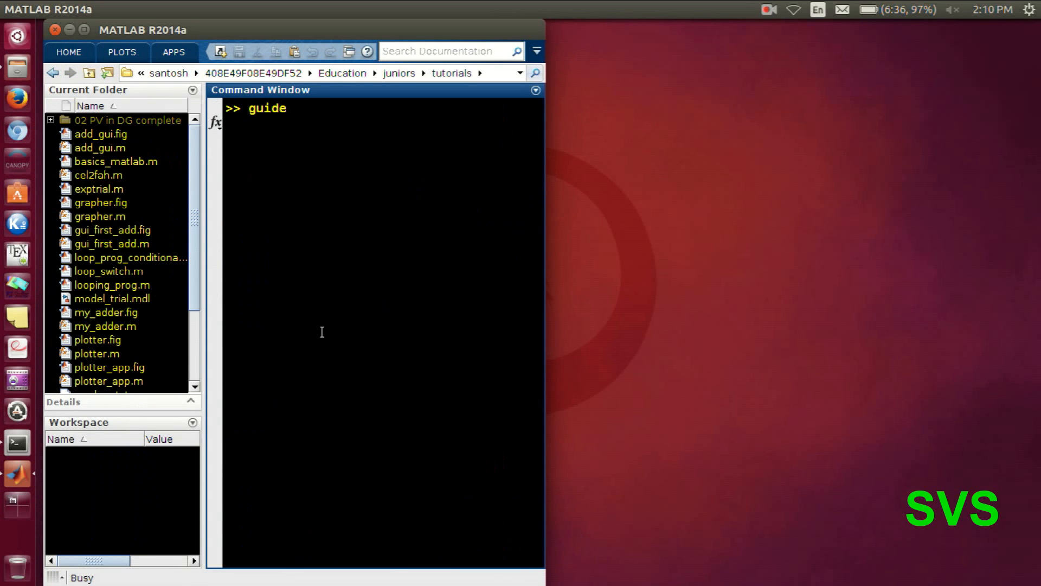
key(Return)
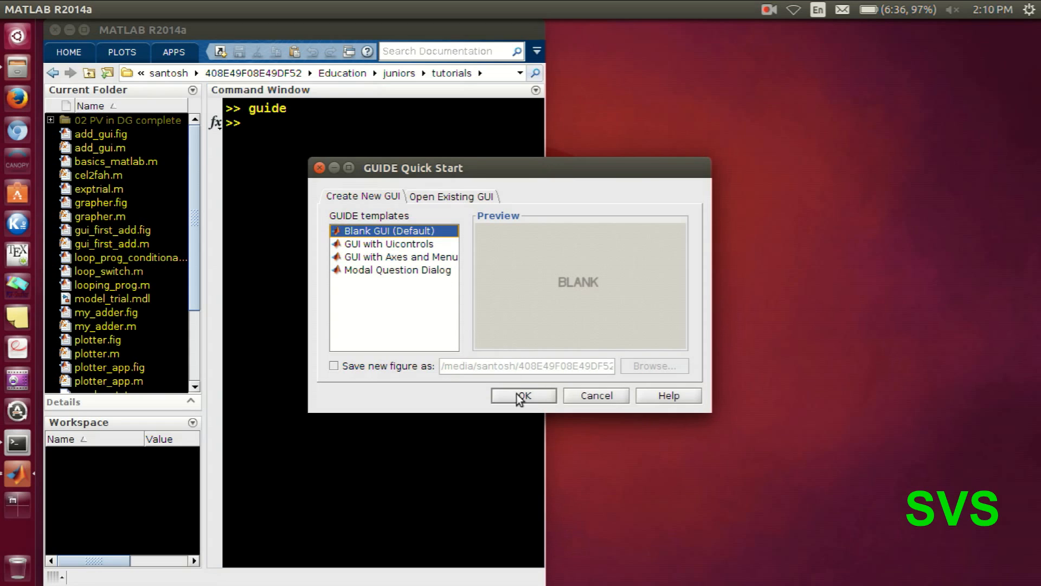
click(522, 395)
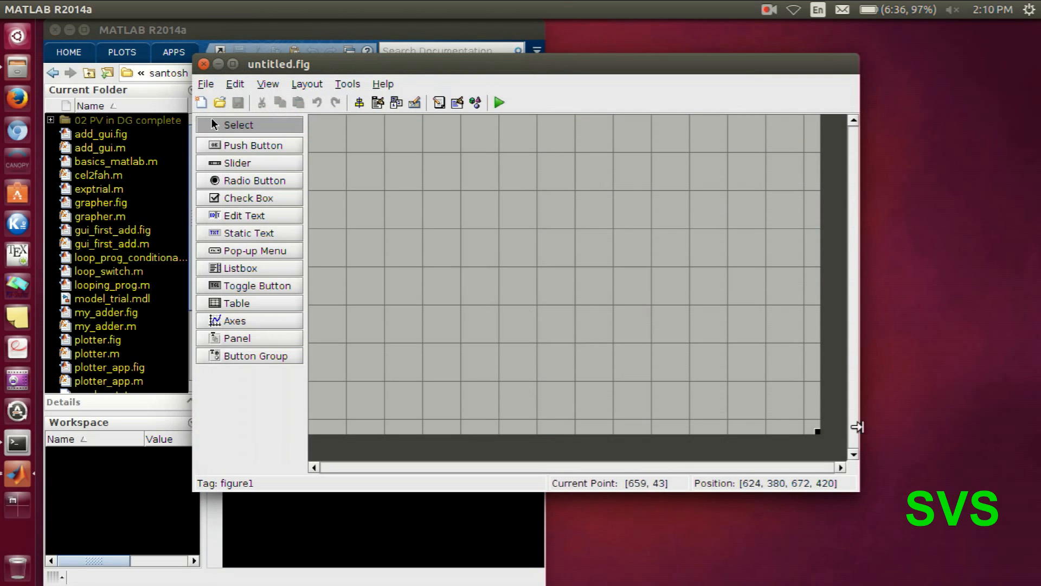
mouse_move(822, 437)
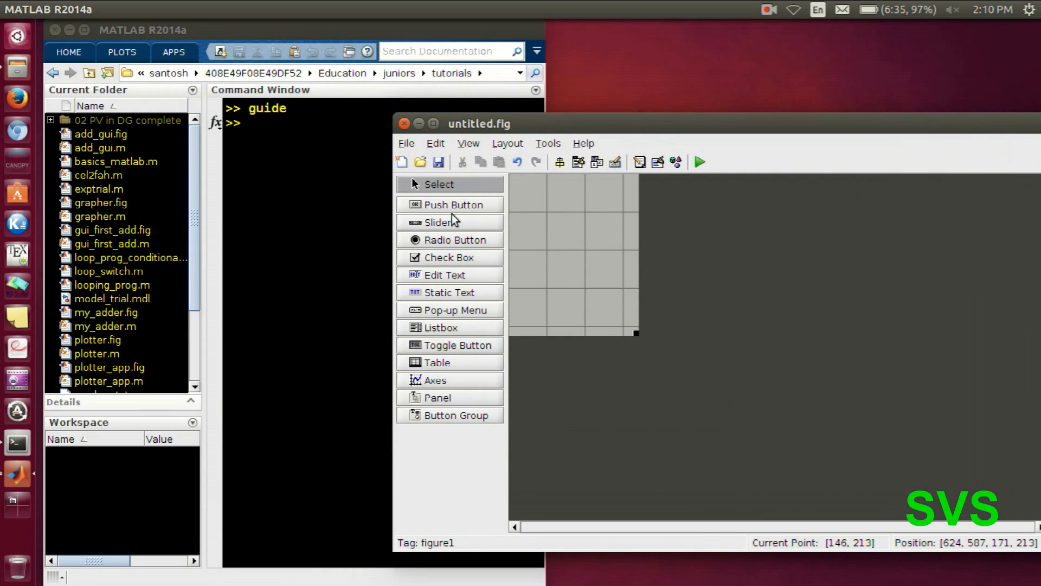
Step: Place an edit box and relabel the static text to Output with tag outp
click(444, 274)
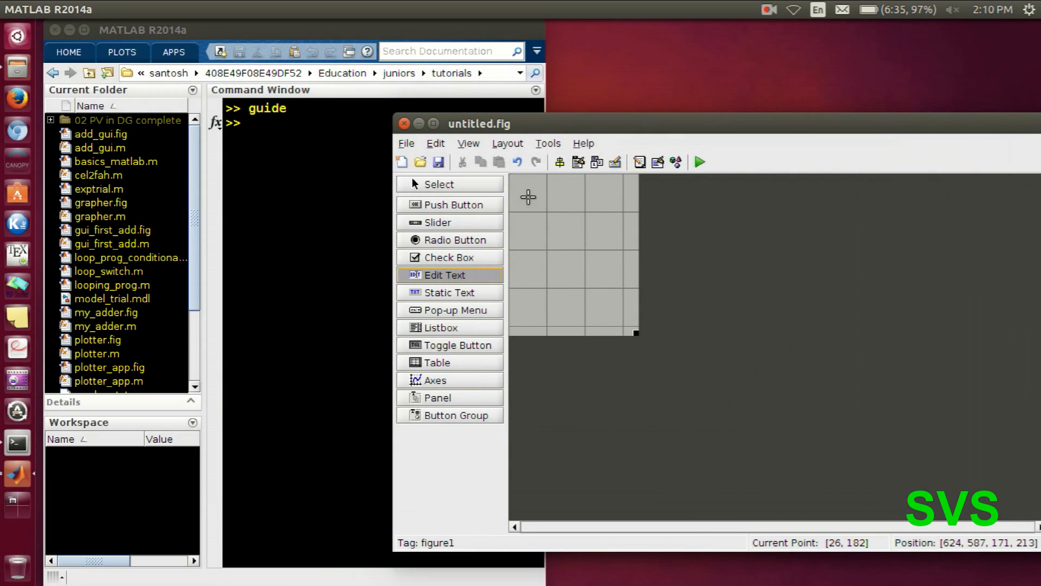
click(575, 212)
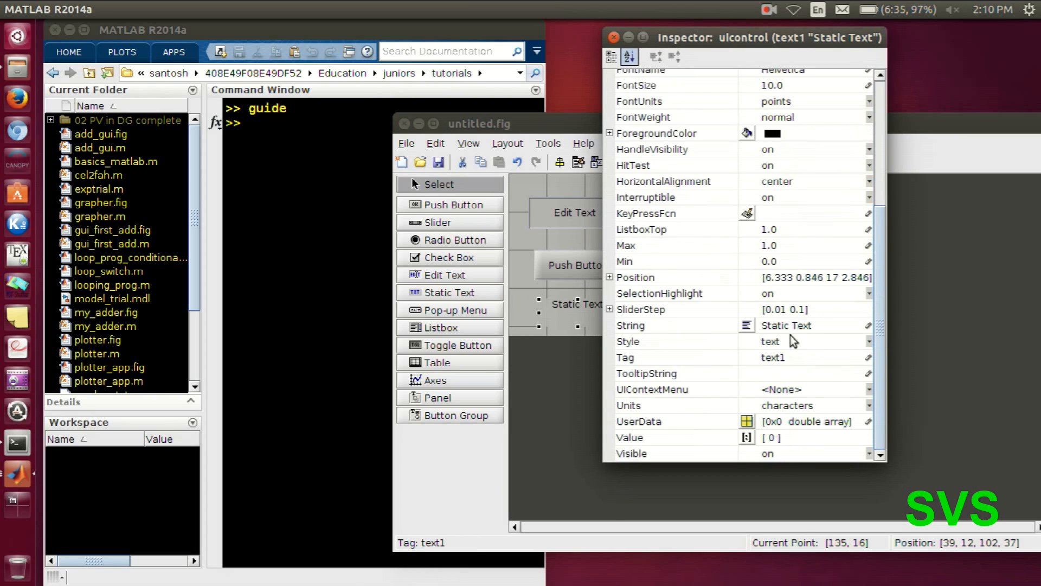
click(797, 325)
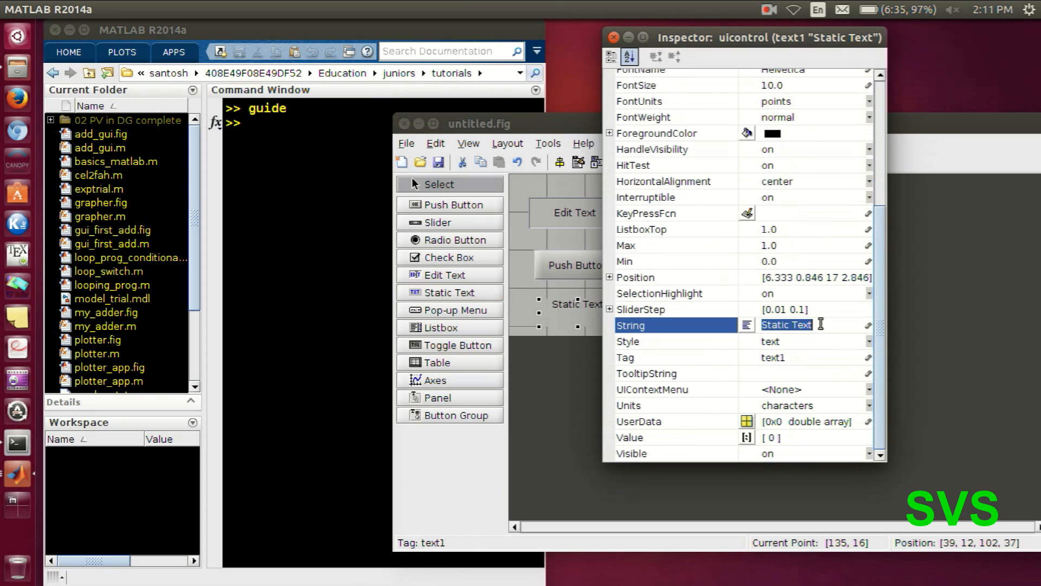
text(Output)
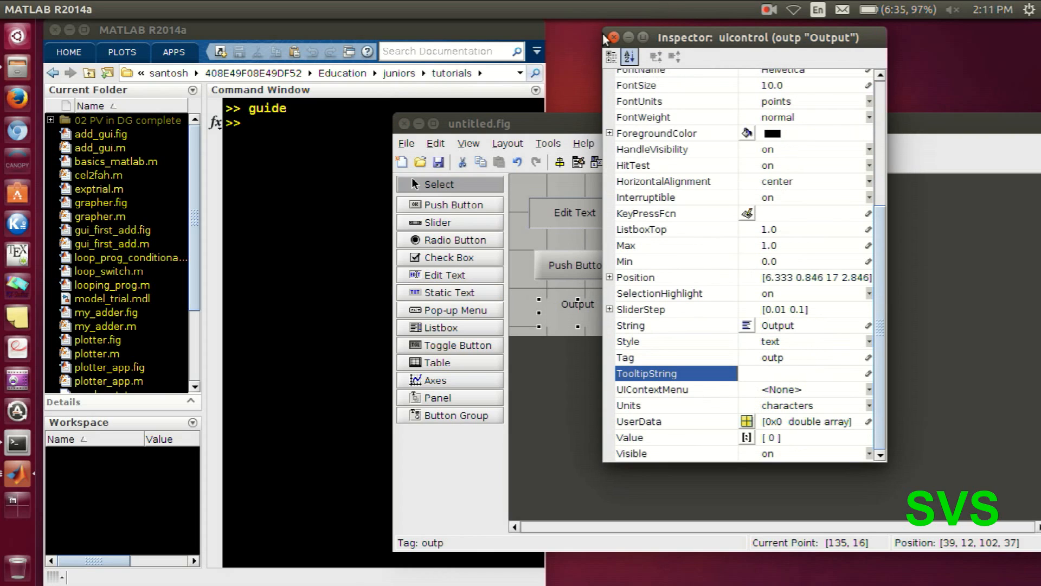
click(612, 37)
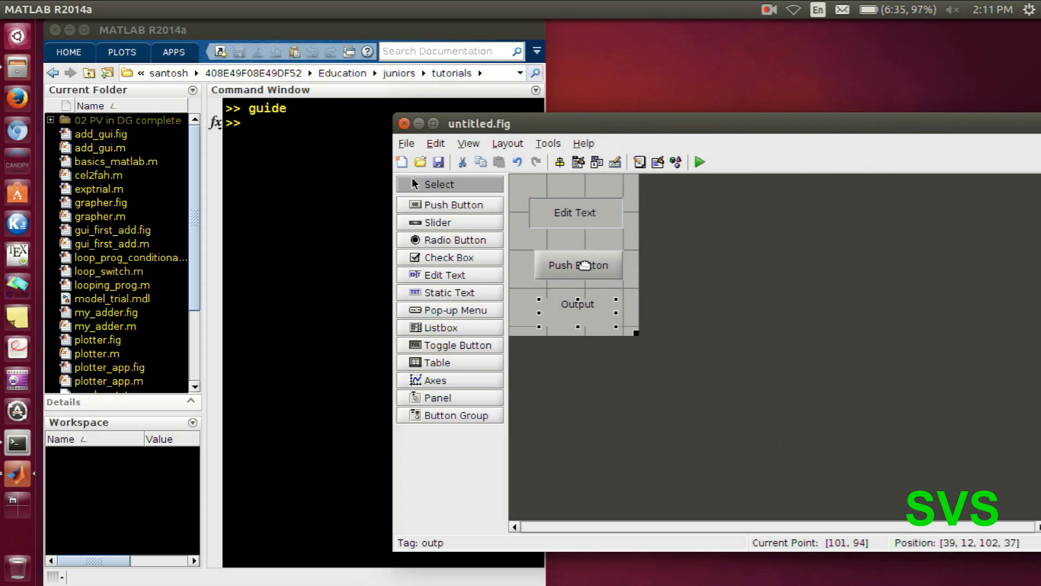
Step: Set the push button's String to Show number, then bring up the edit box's Property Inspector
double_click(577, 265)
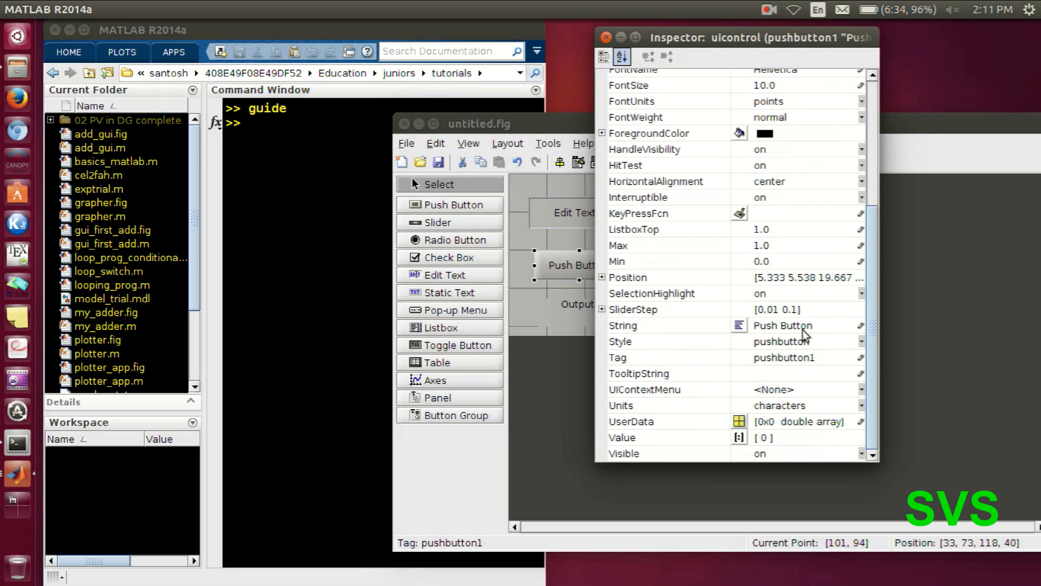
text(s)
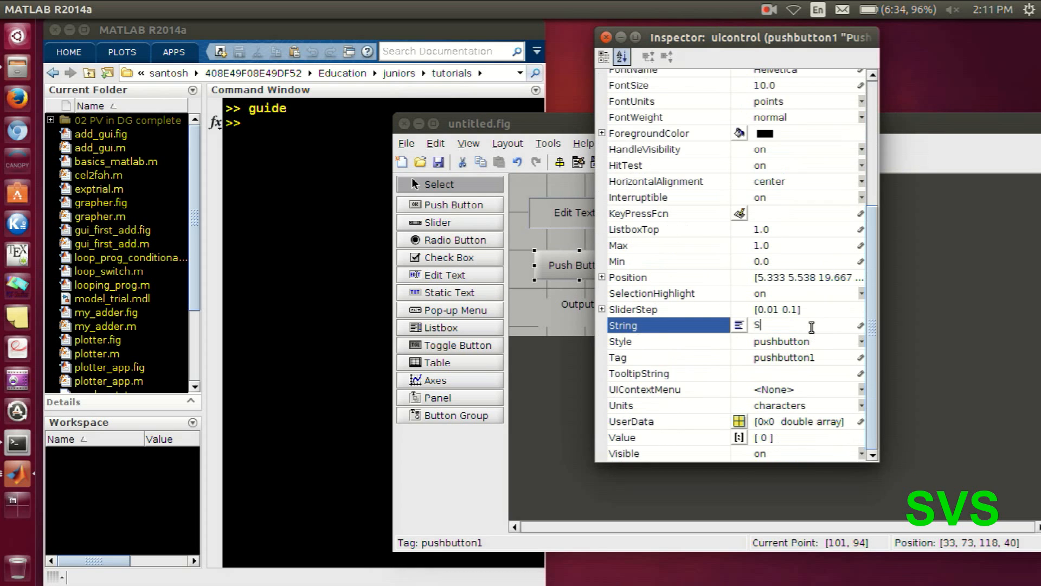
text(how)
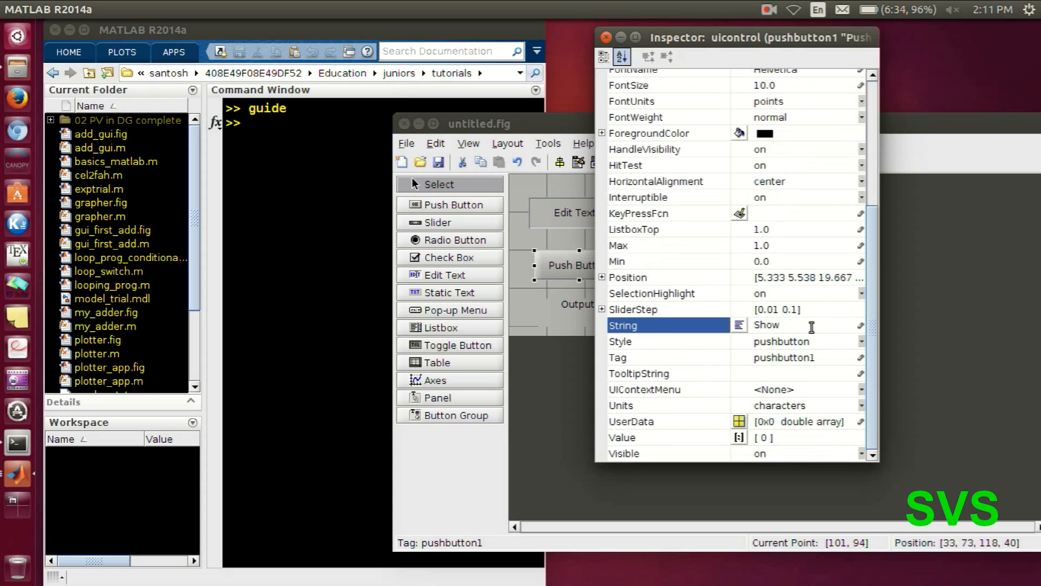
text(number)
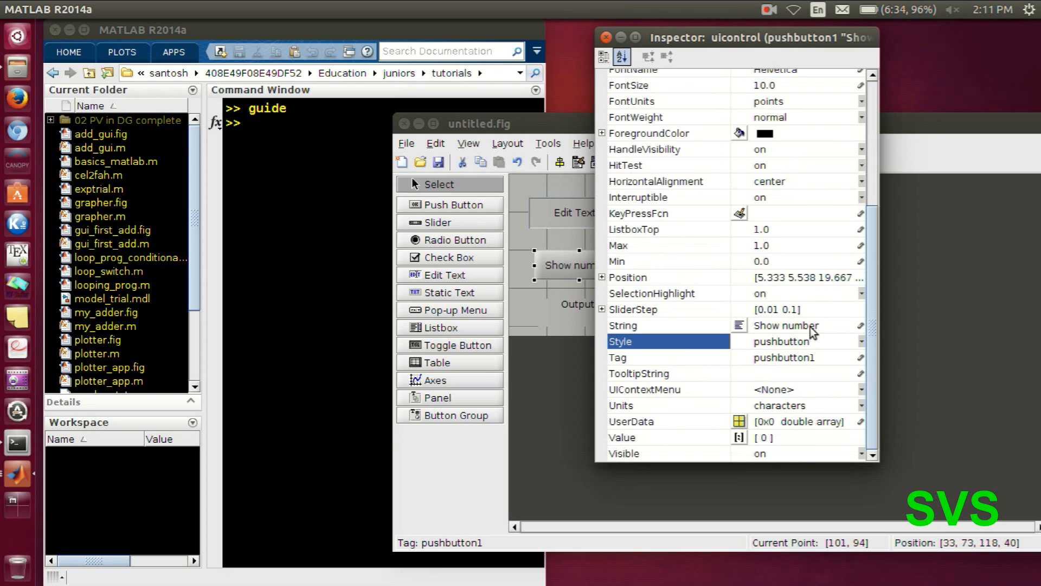
click(605, 37)
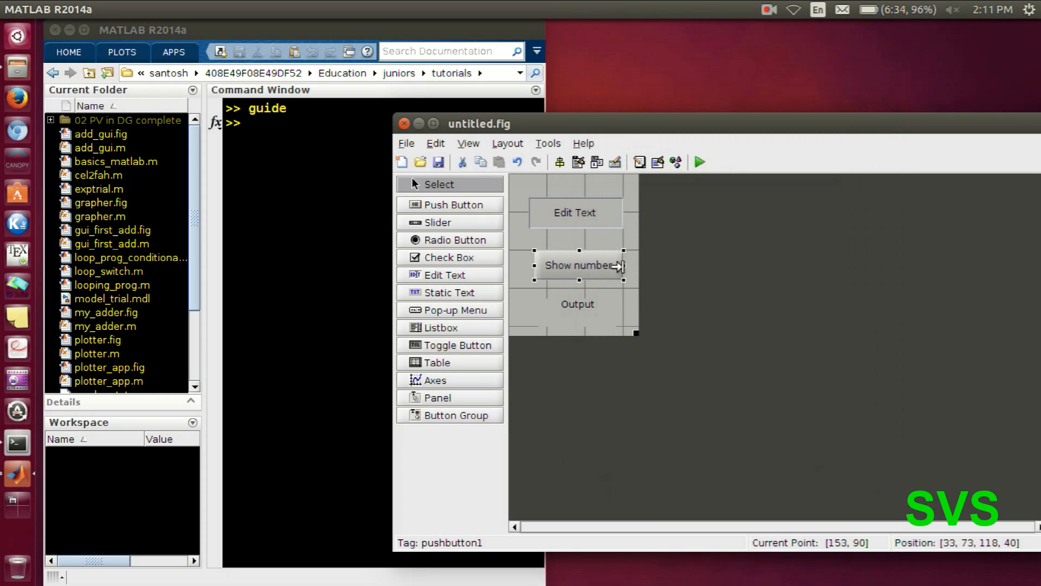
double_click(575, 212)
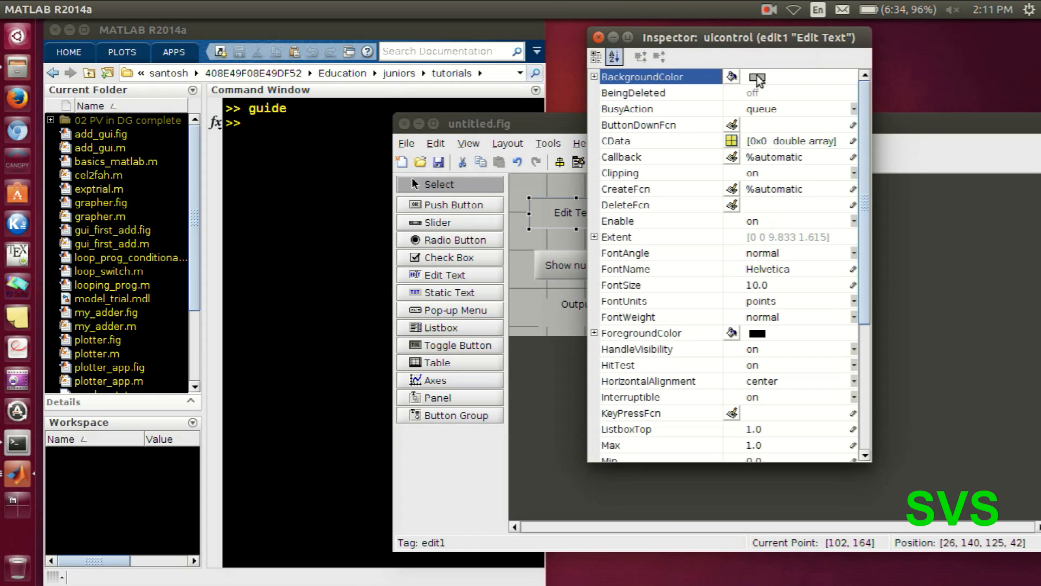
Step: Give the edit box a white BackgroundColor, String 21 and Tag num1, then start Save As
click(730, 75)
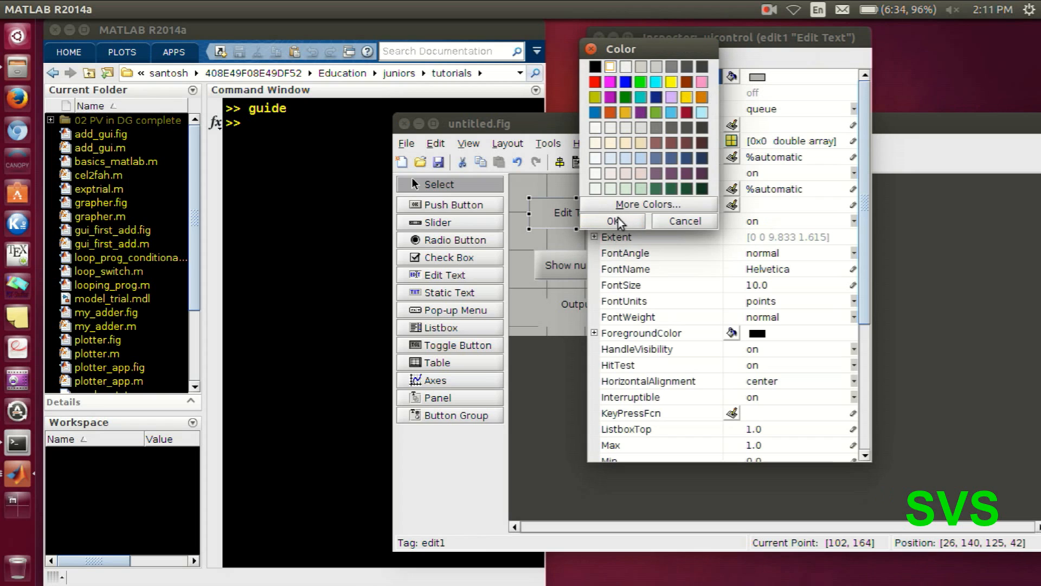
click(612, 221)
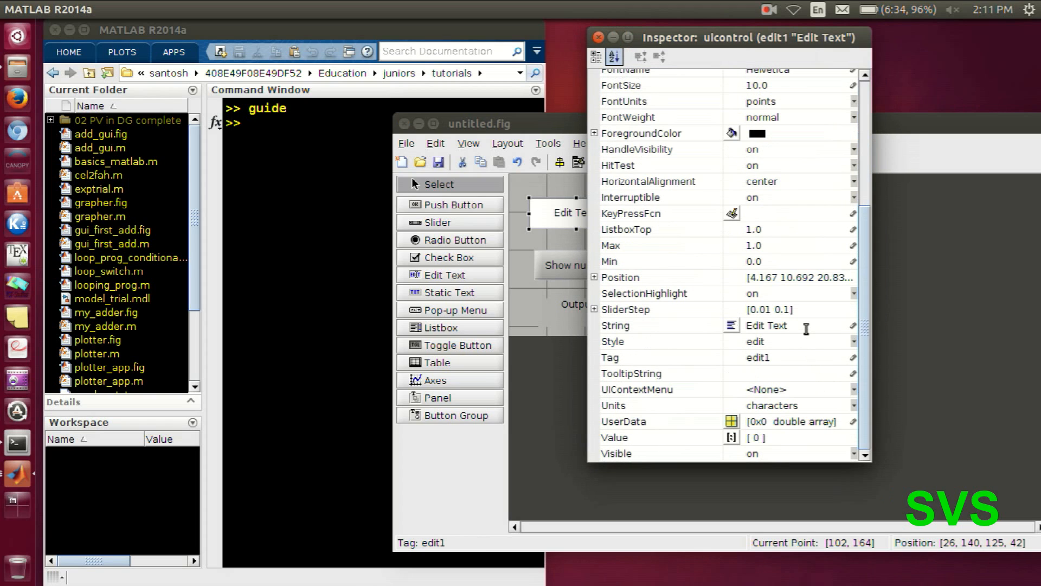
text(21)
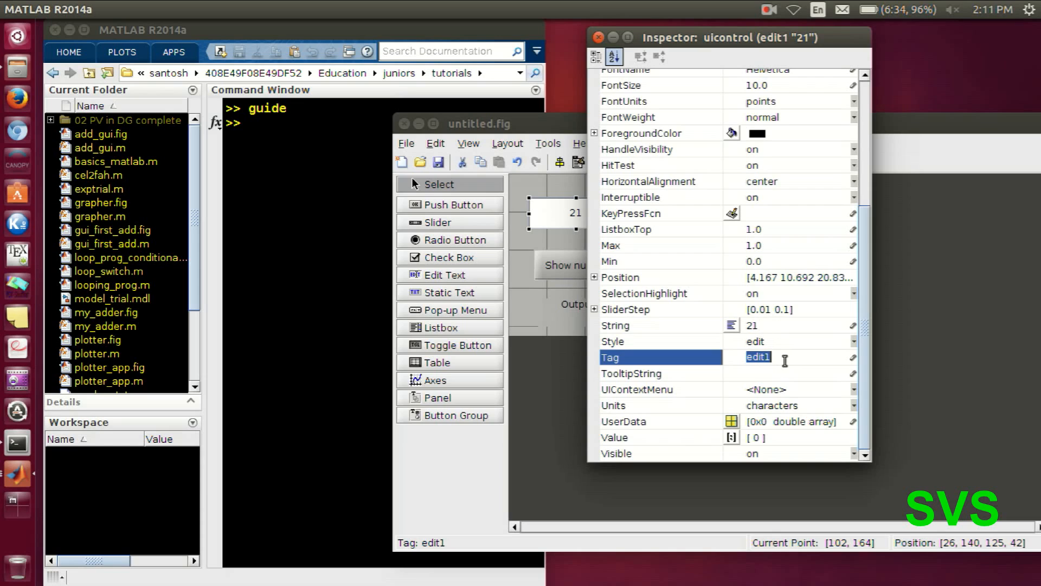
text(num1)
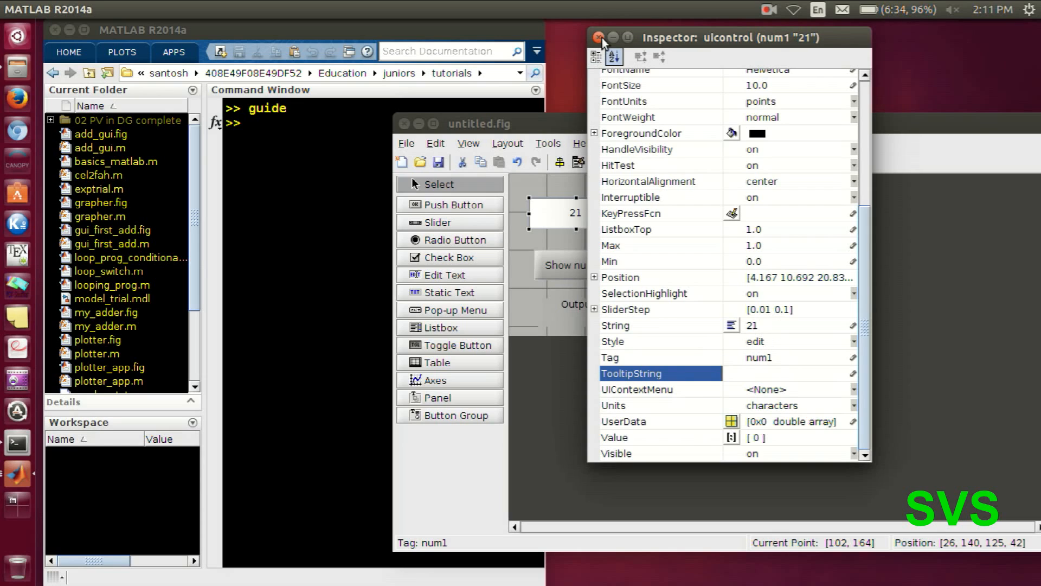
click(599, 37)
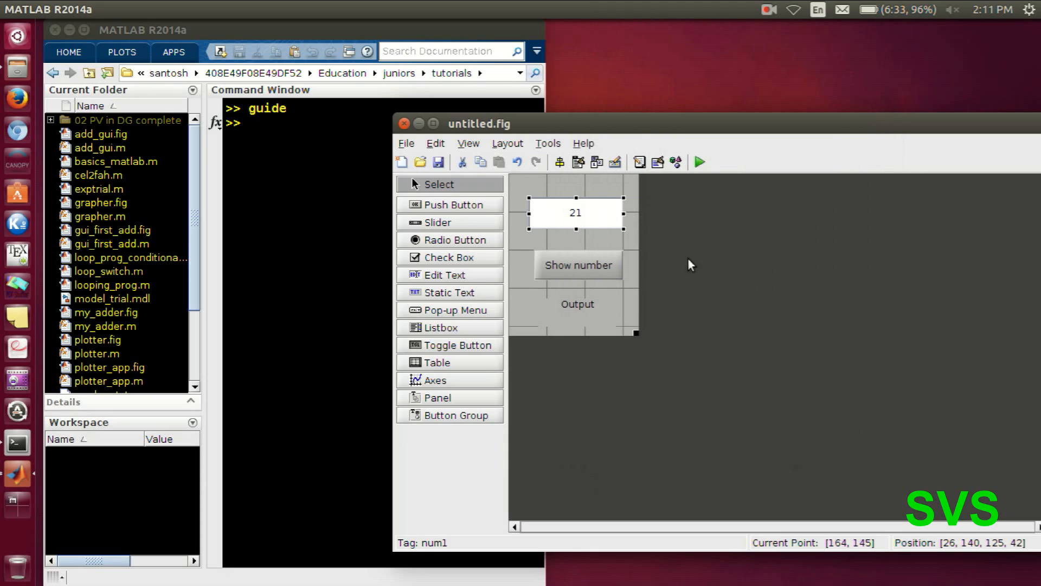
click(437, 162)
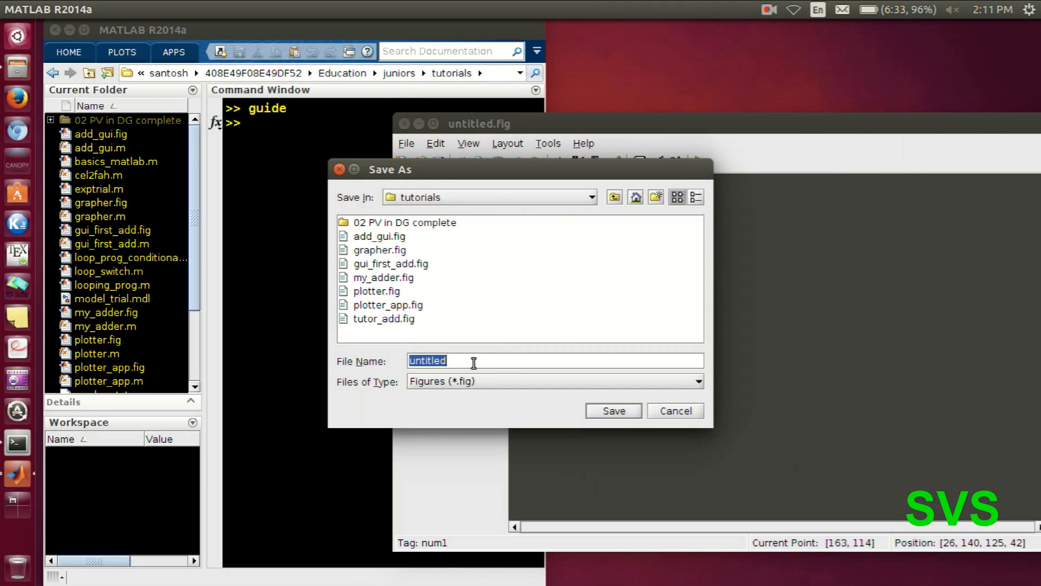
Step: Save the layout as demo_gui_interact, generating the .fig and .m files and running the GUI
text(demo_)
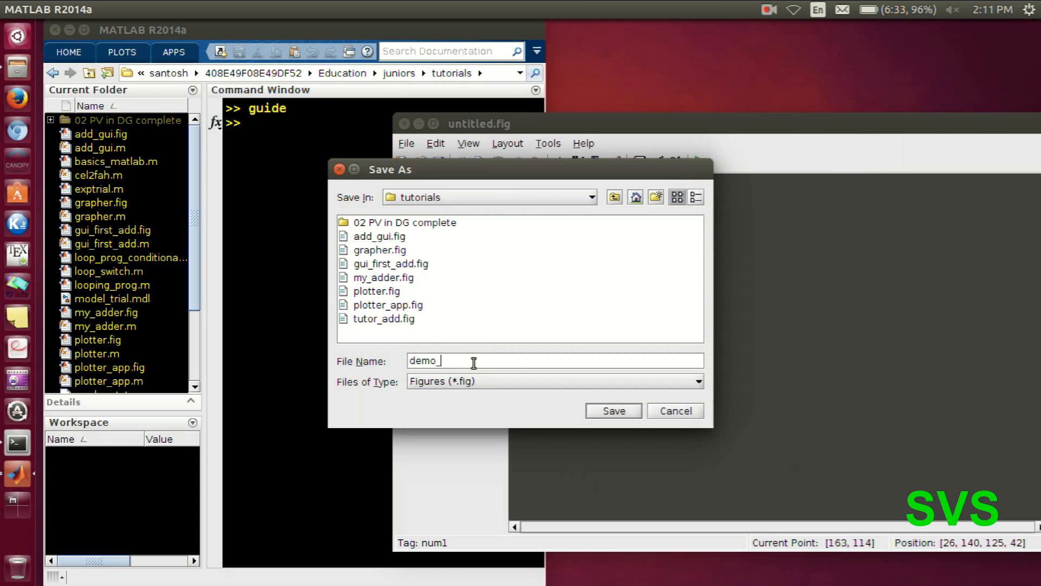
text(gui)
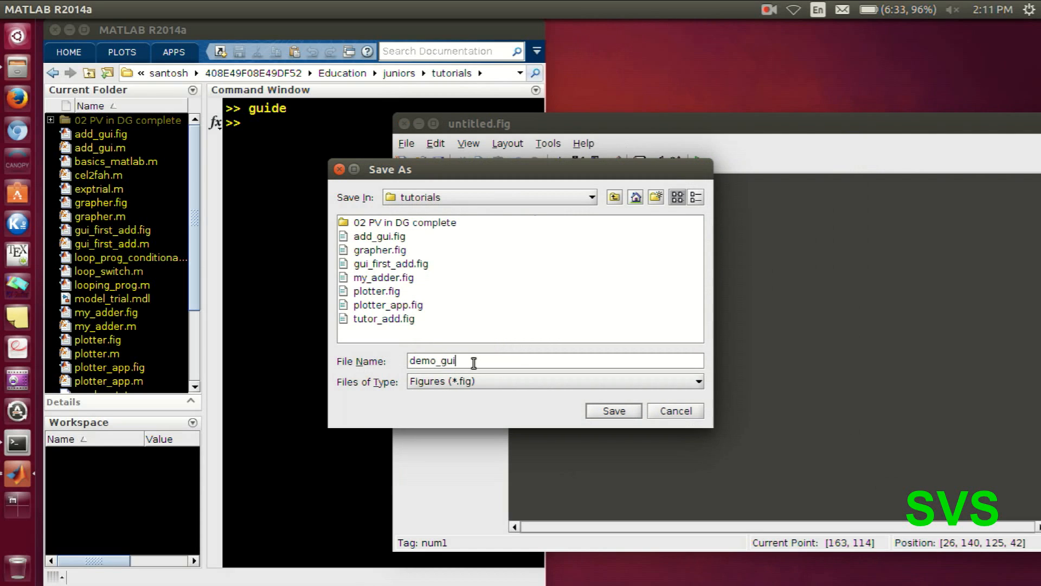
text(_intera)
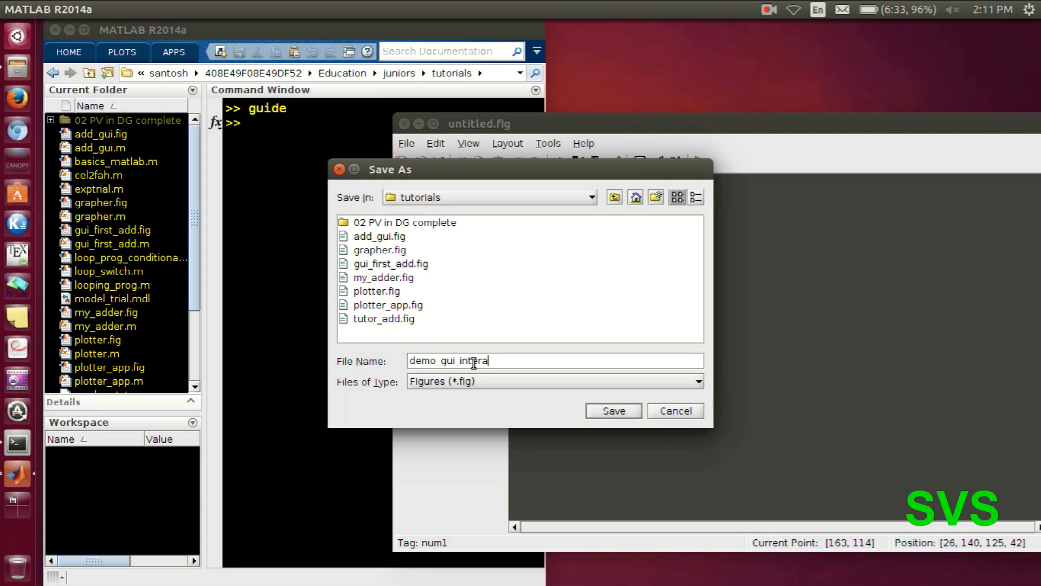
click(612, 410)
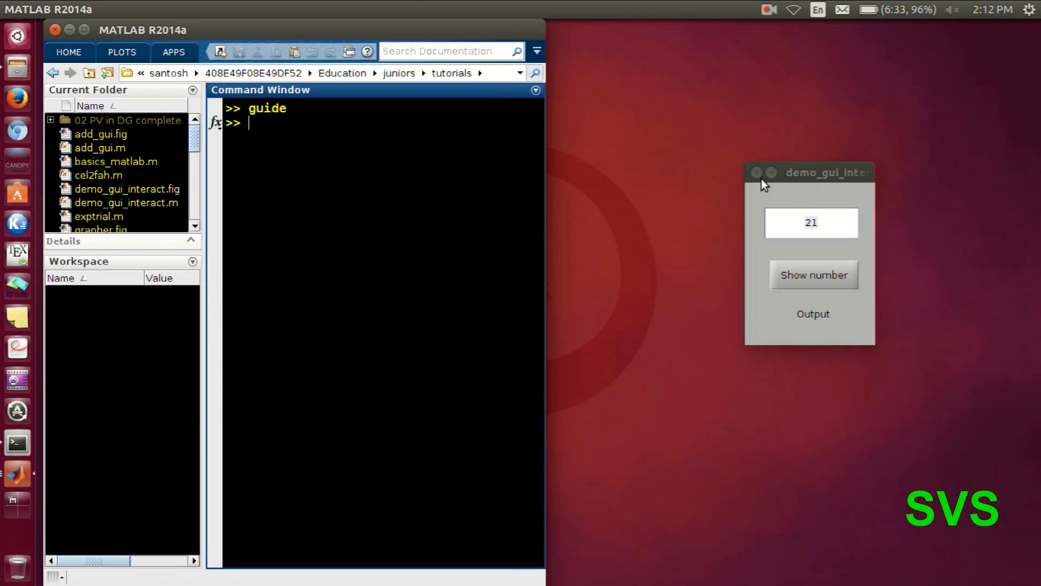
drag(827, 172, 730, 124)
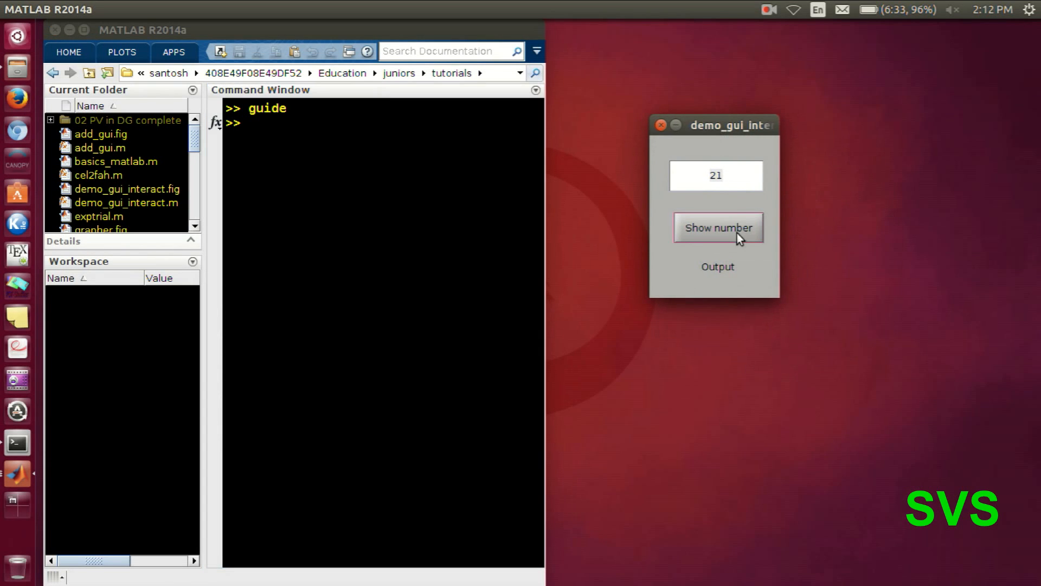
text(50)
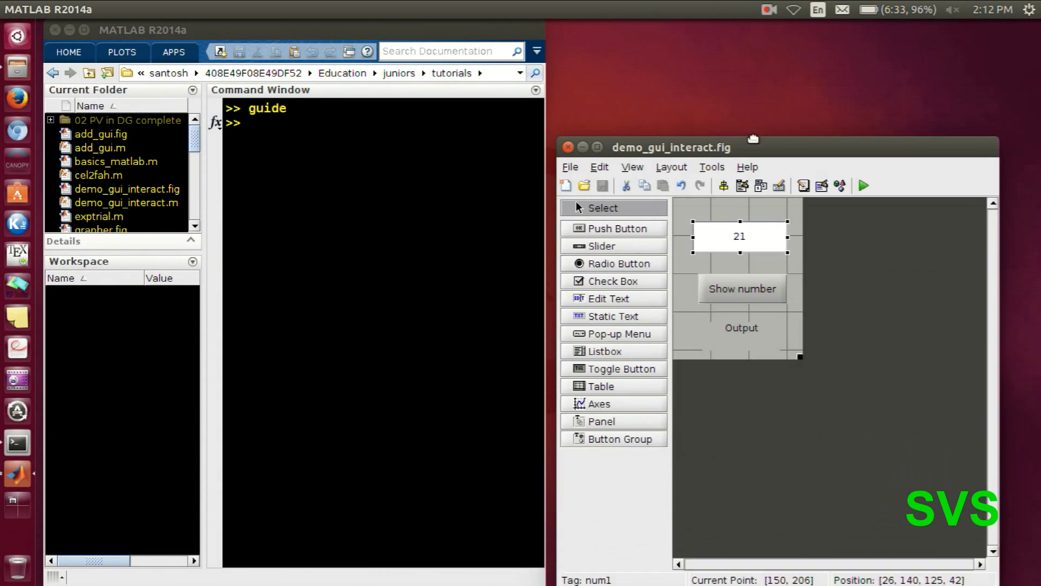
Step: Jump to the Show number button's Callback in demo_gui_interact.m via View Callbacks
right_click(723, 229)
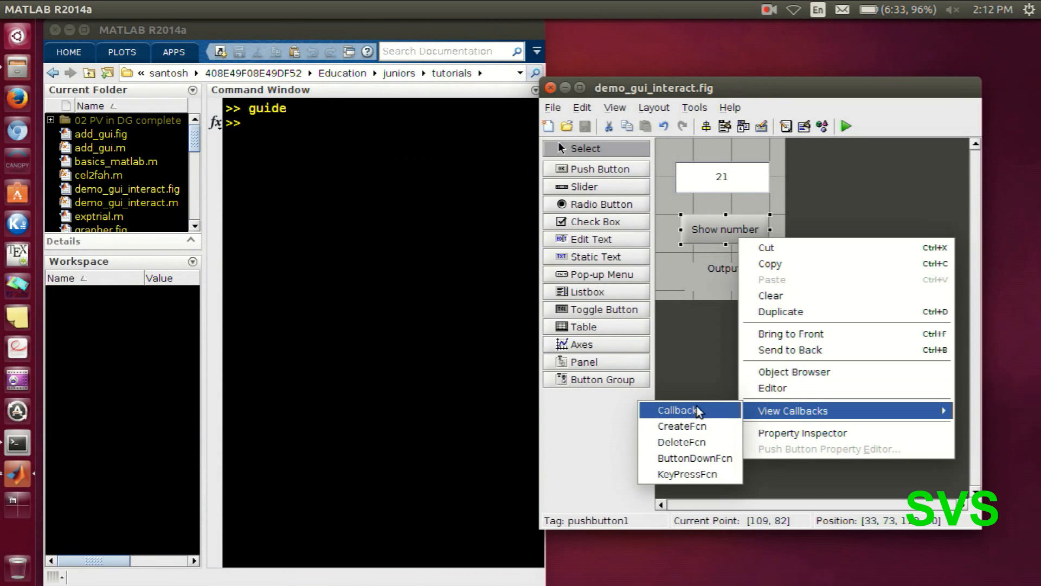
click(677, 410)
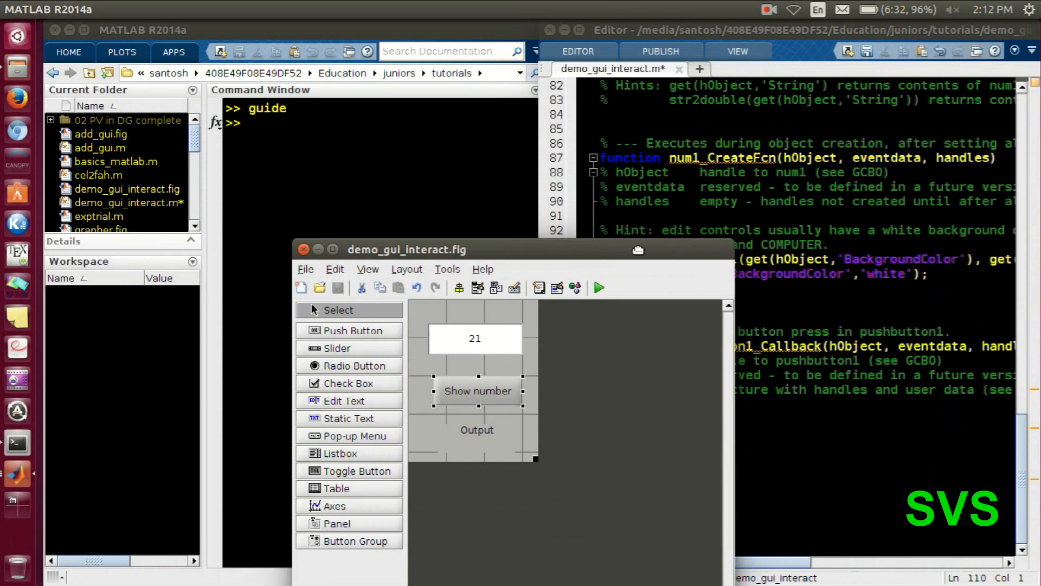
Step: Write a = str2num(get(handles.num1,'string')); inside pushbutton1_Callback
click(304, 249)
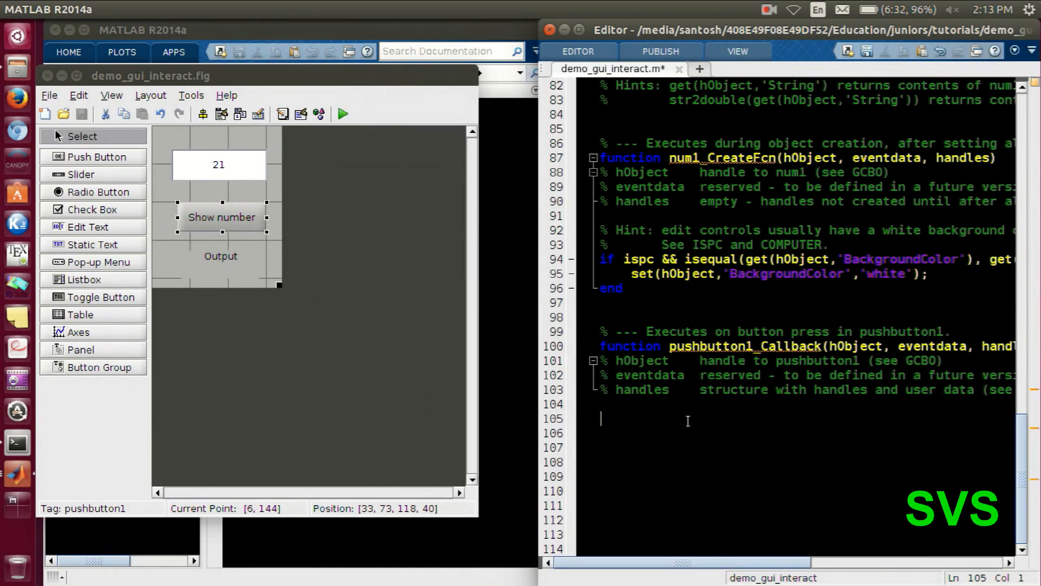
text(a =)
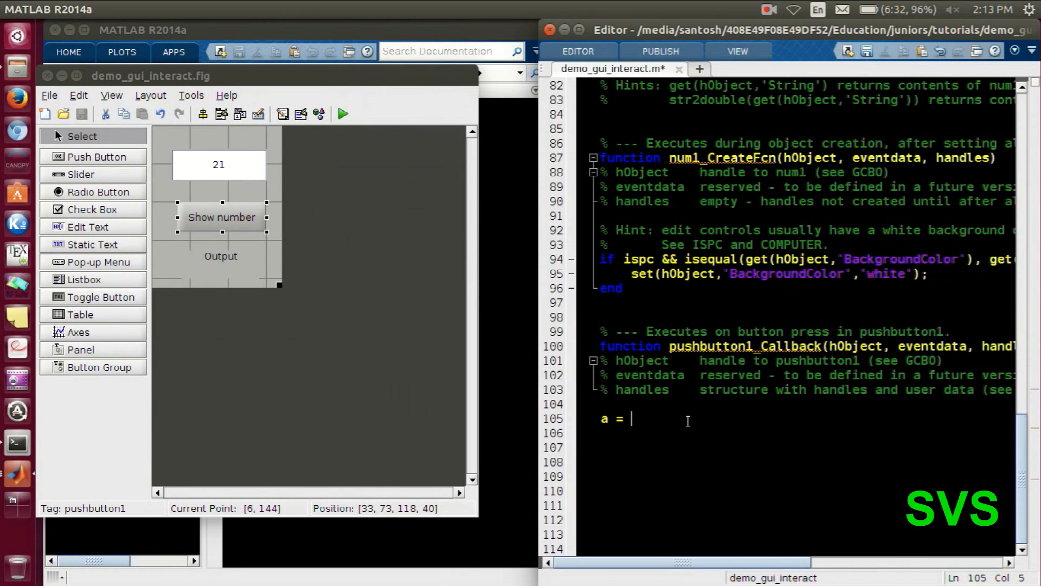
key(Backspace)
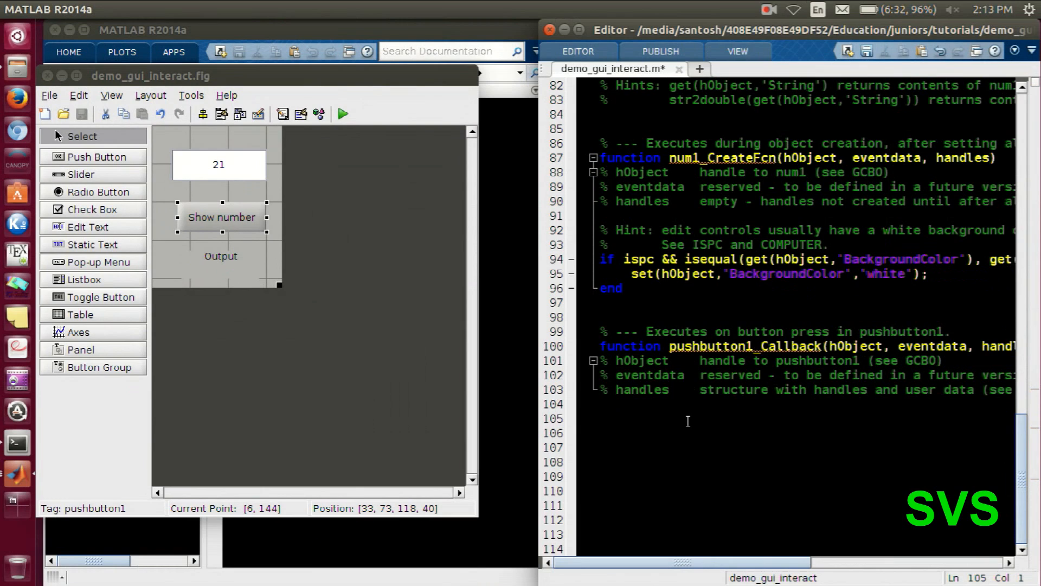
text(a =)
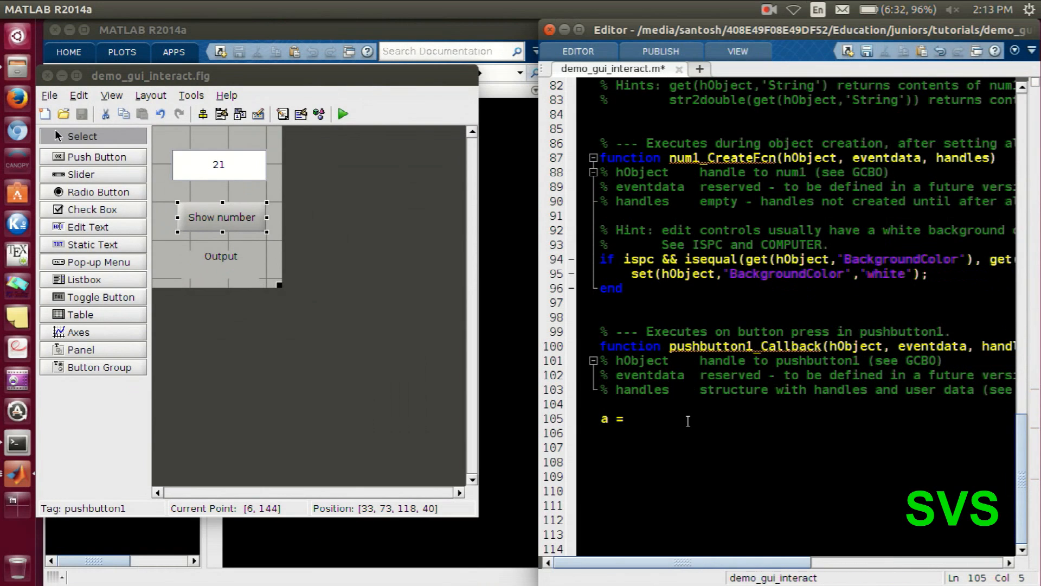
text(st)
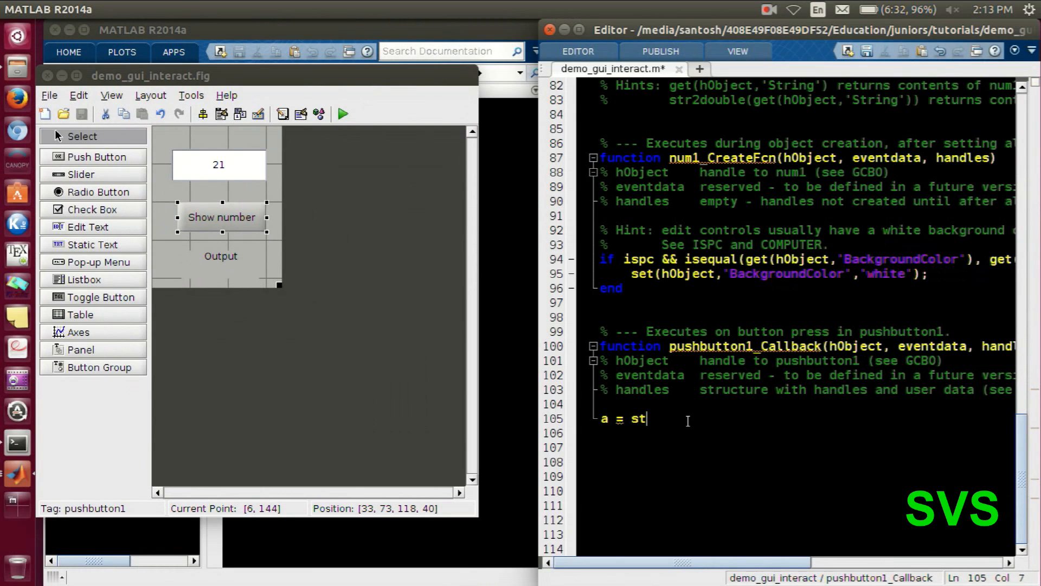
text(r2dou)
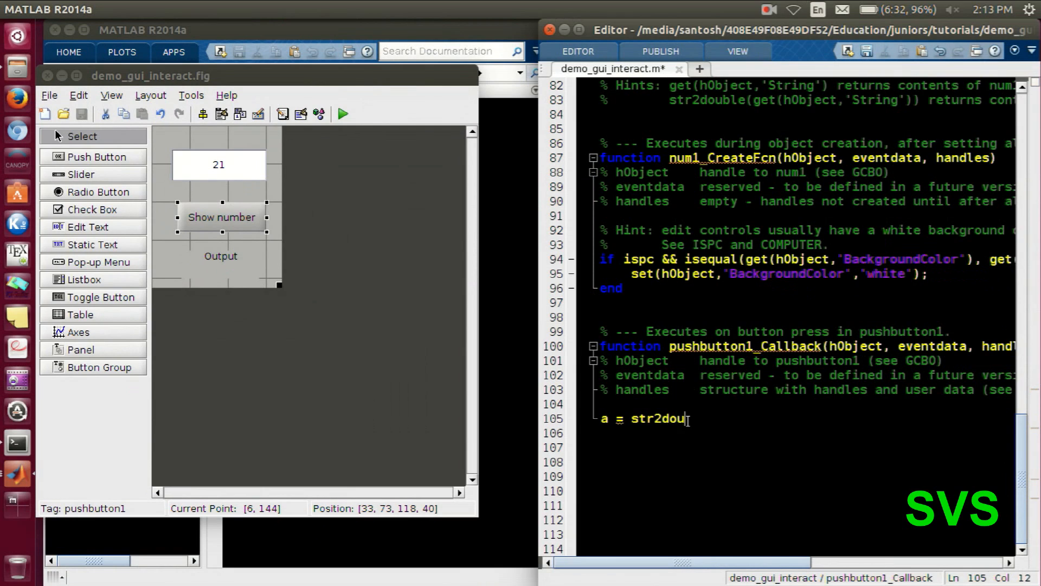
text(b)
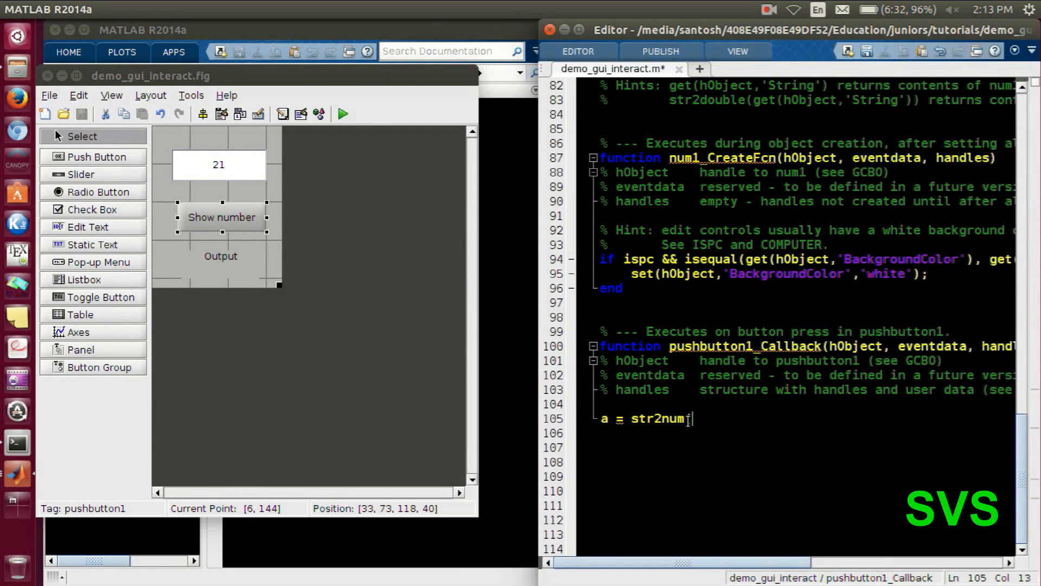
text(();)
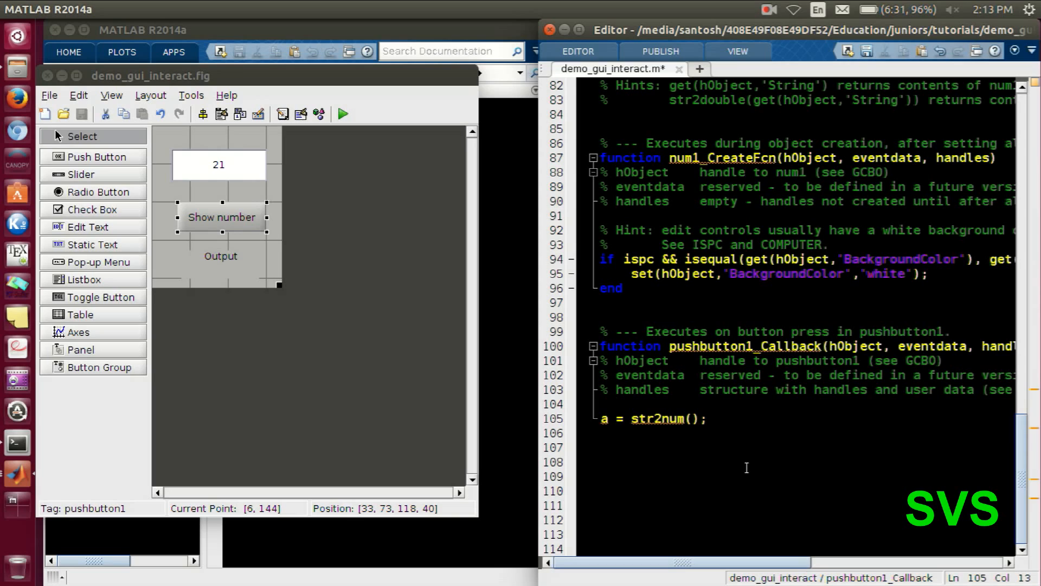
text(get)
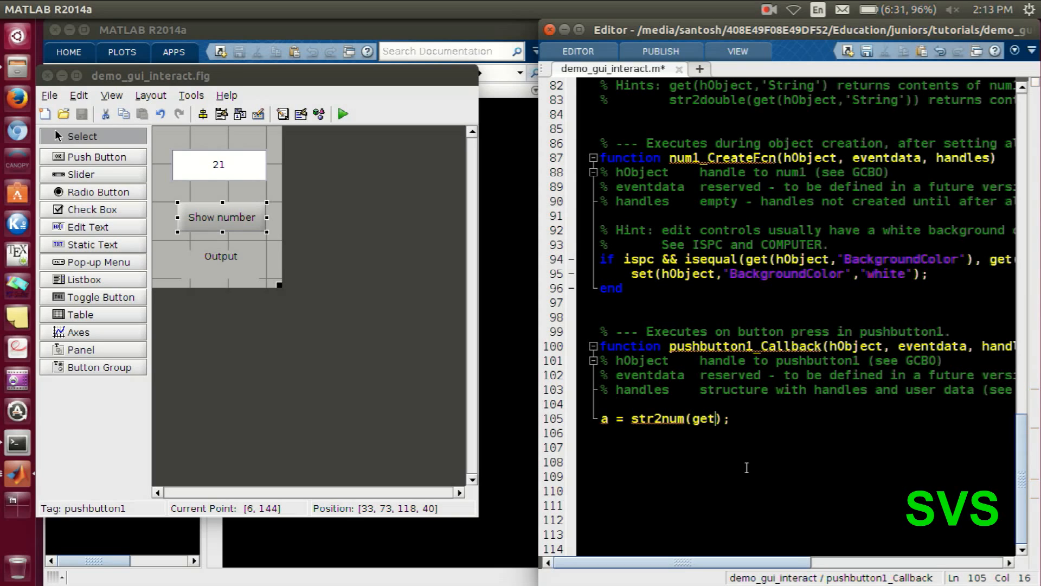
text(handles.num1,''))
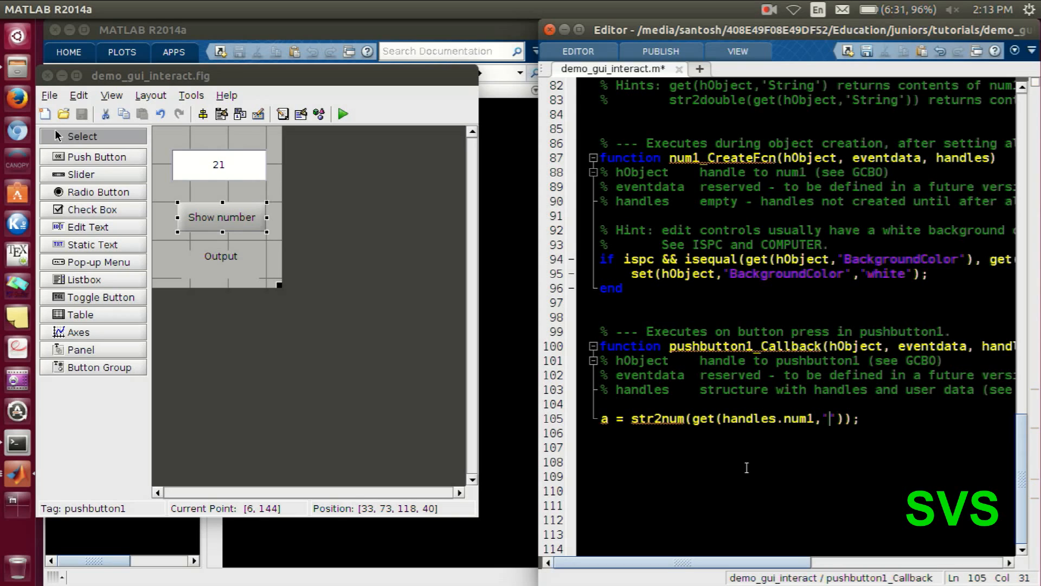
text(string)
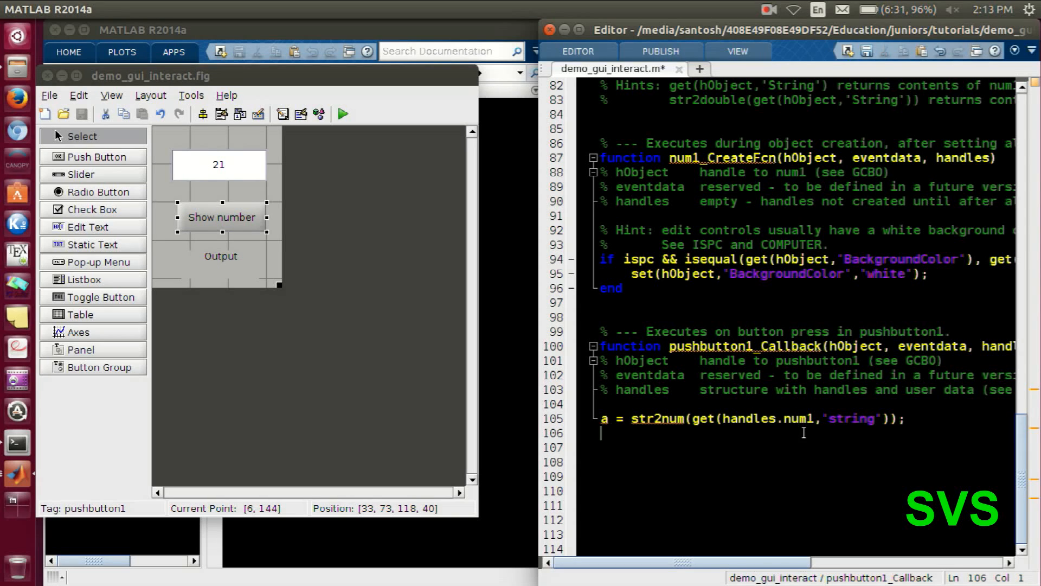
Step: Check the Output text's tag, add set(handles.outp,'string',a); below the str2num line and save
click(218, 165)
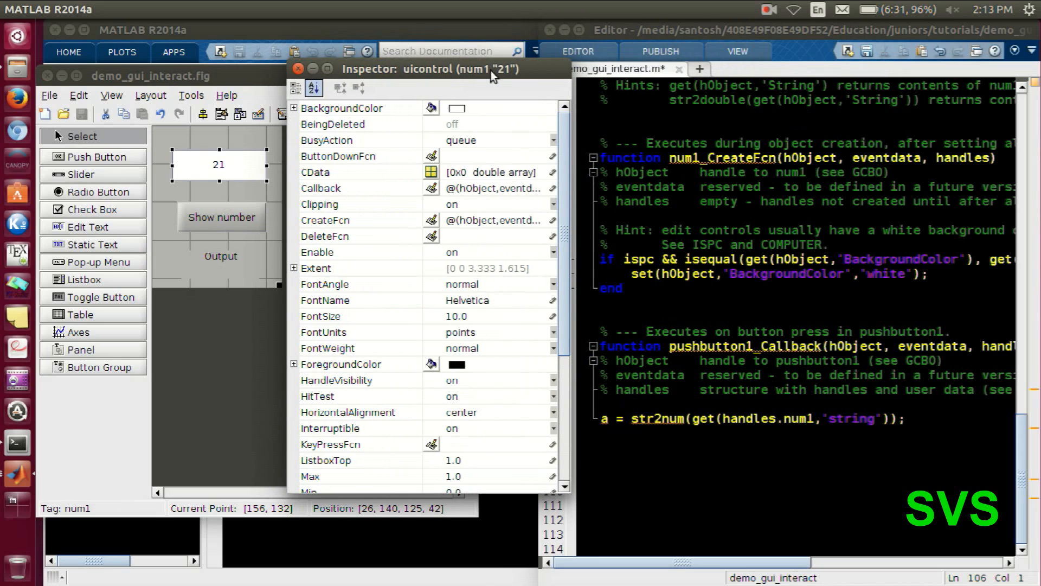
click(298, 68)
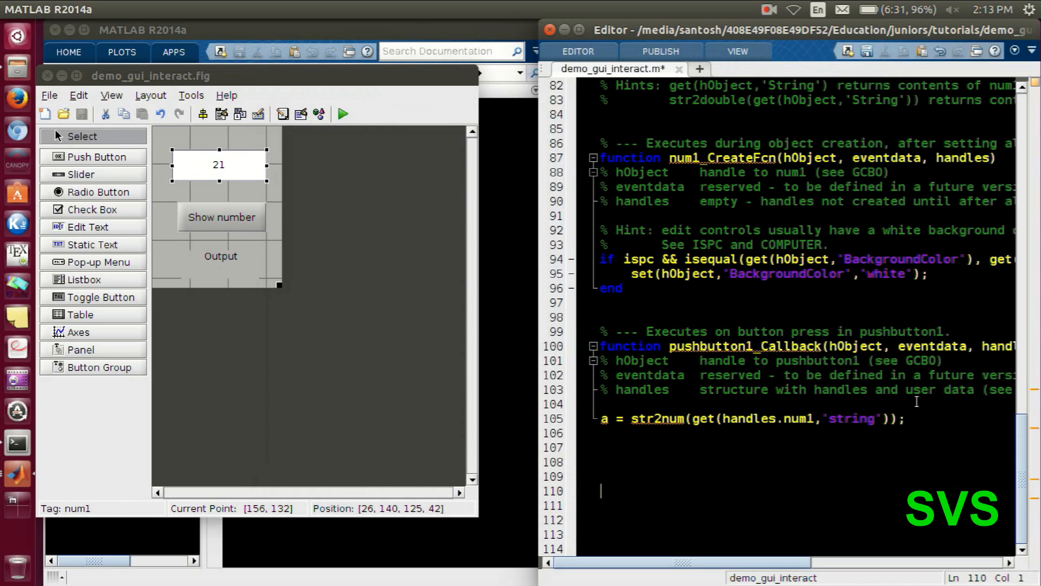
text(set(handles.)
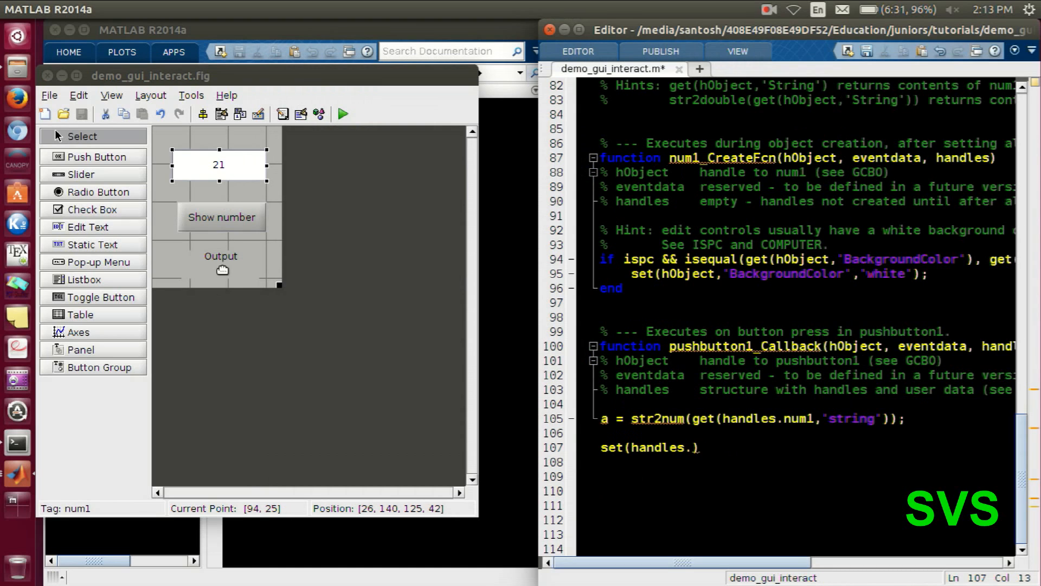
double_click(220, 256)
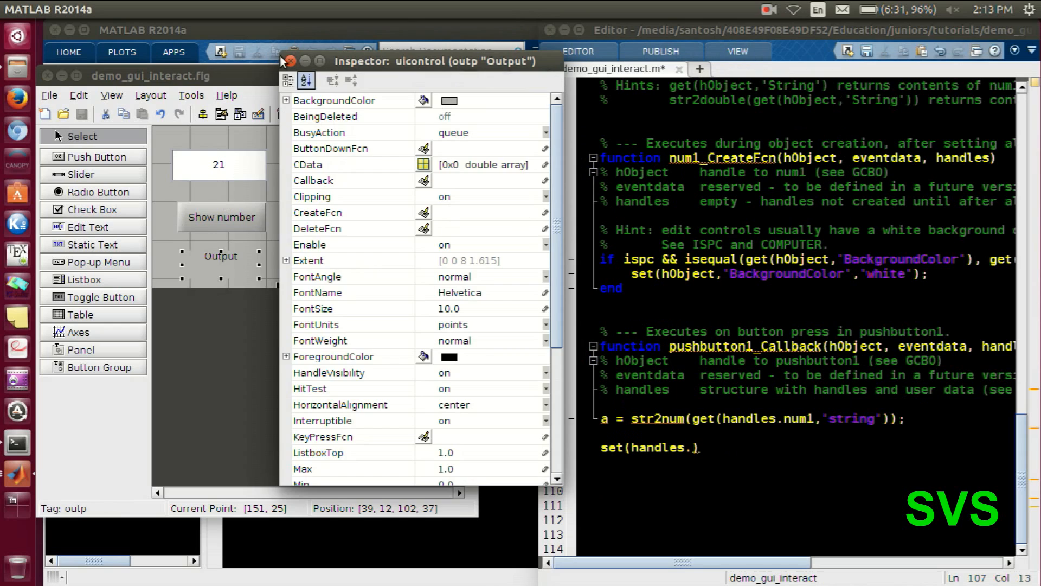
click(285, 61)
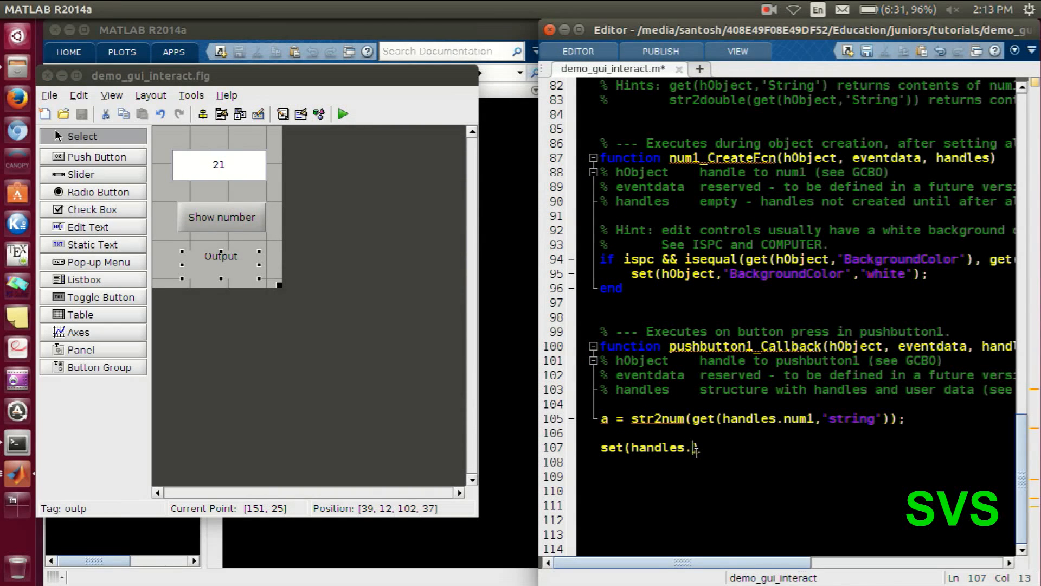
text(outp))
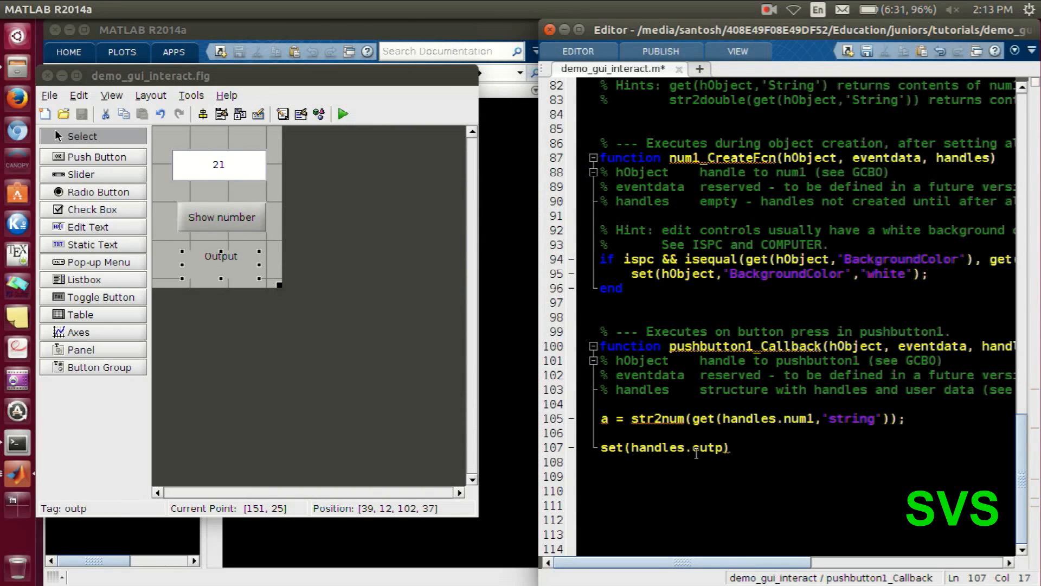
text(,'st')
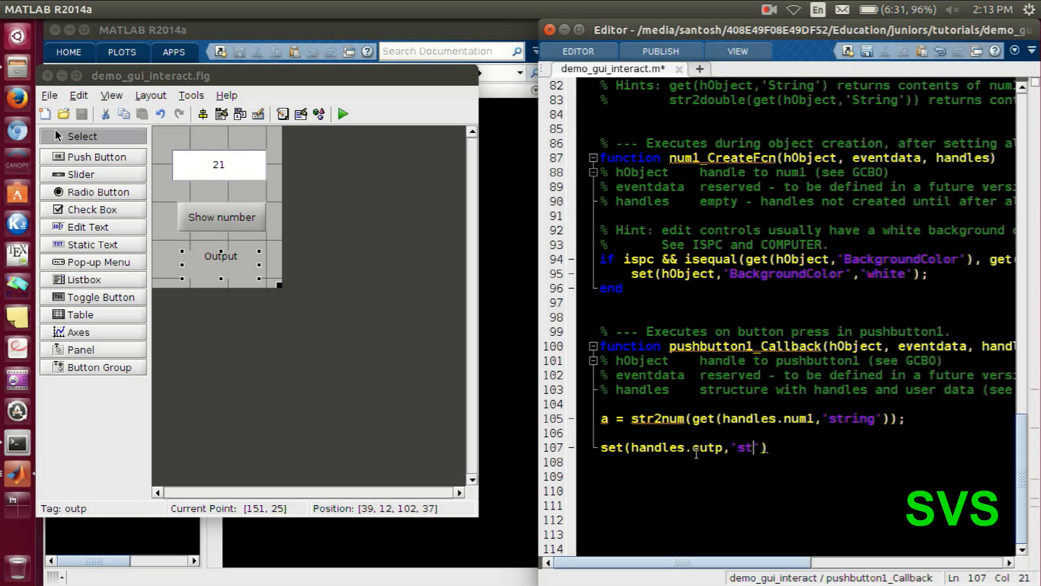
text(ring',)
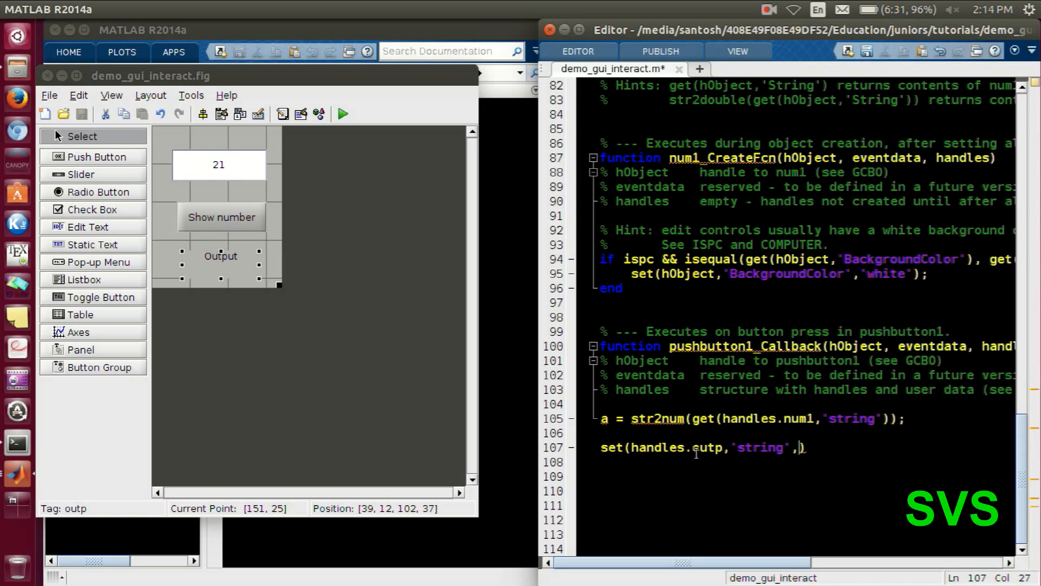
text(a)
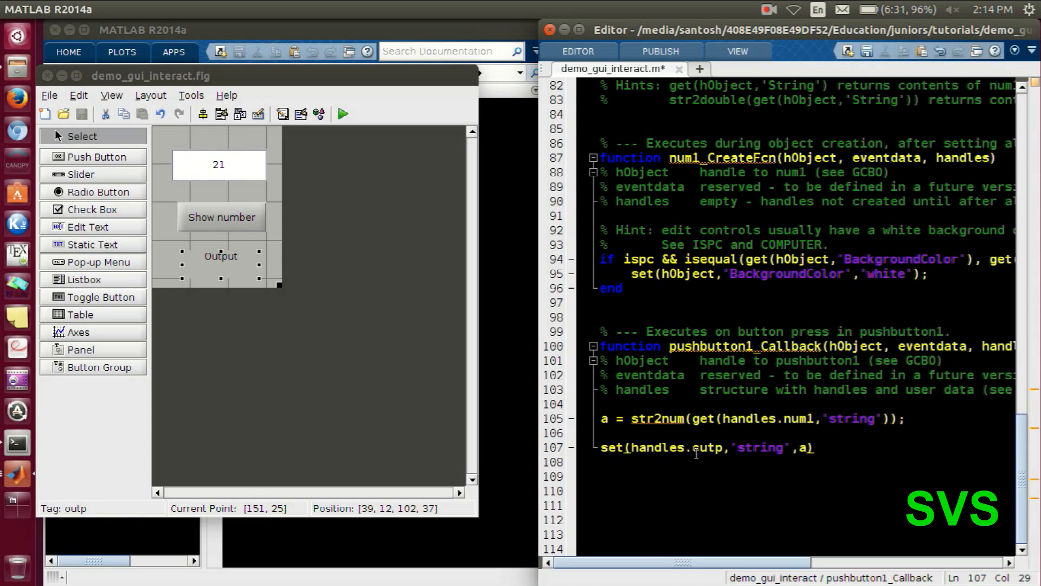
text(;)
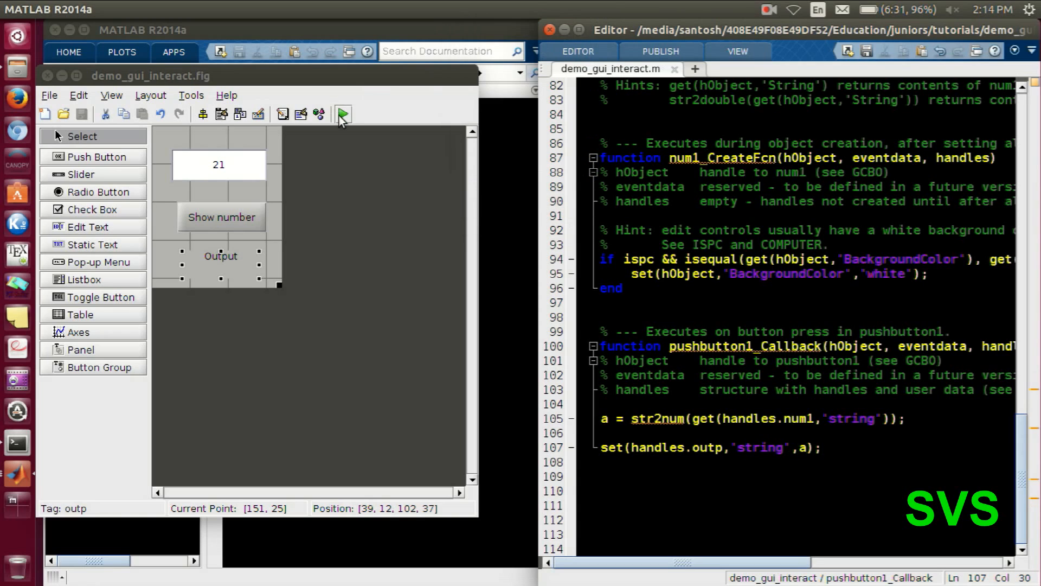
Step: Run the GUI, enter 90 so Show number displays Output 90, then begin declaring global a
click(342, 114)
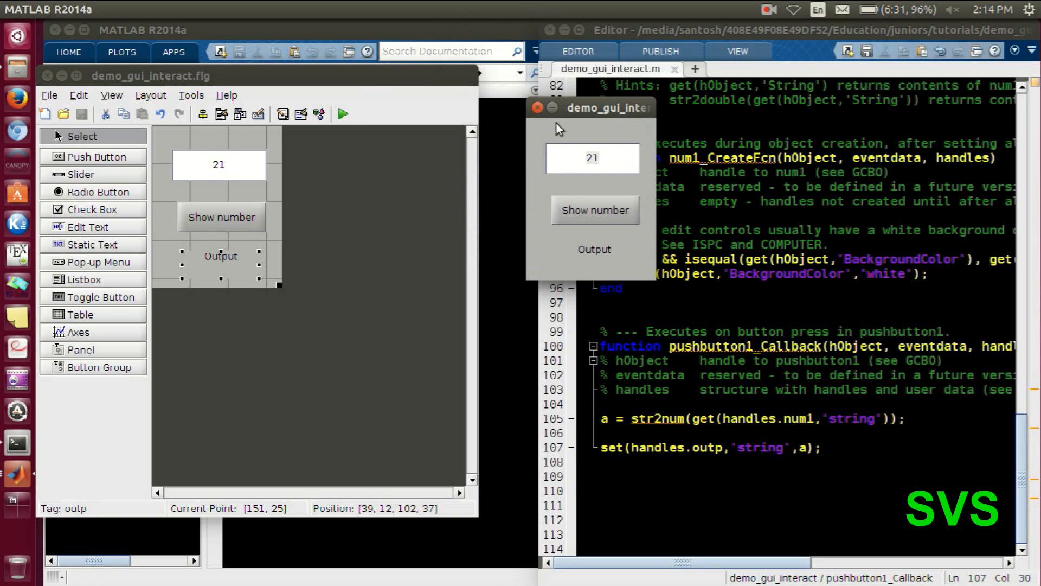
click(591, 158)
text(90)
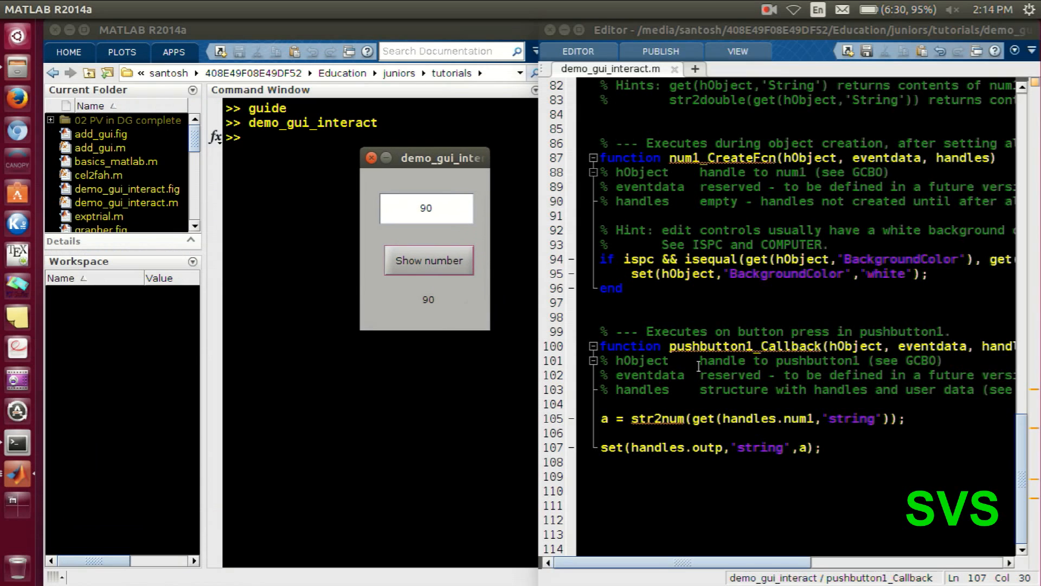
click(602, 419)
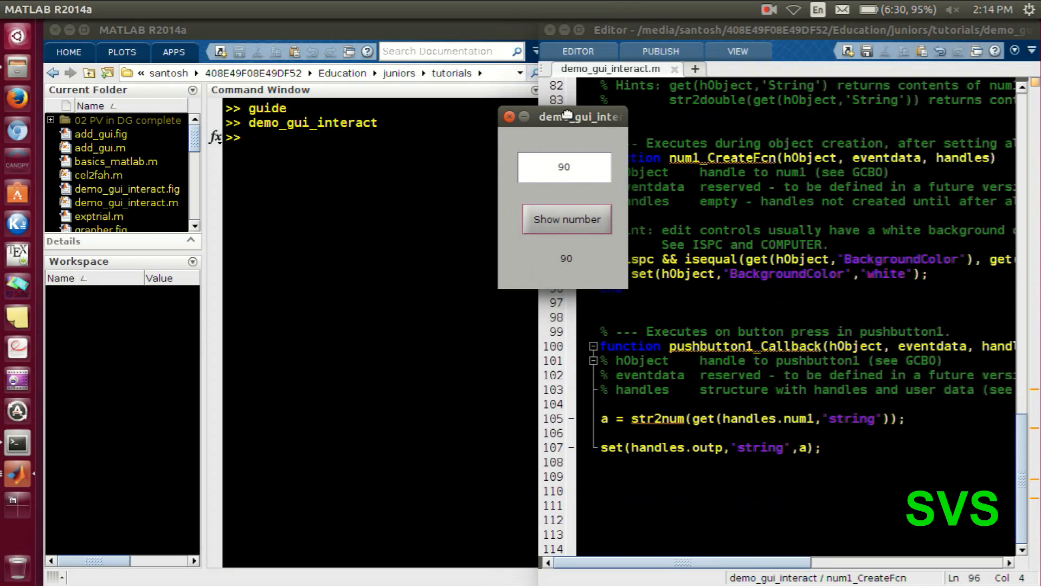
drag(563, 116, 613, 116)
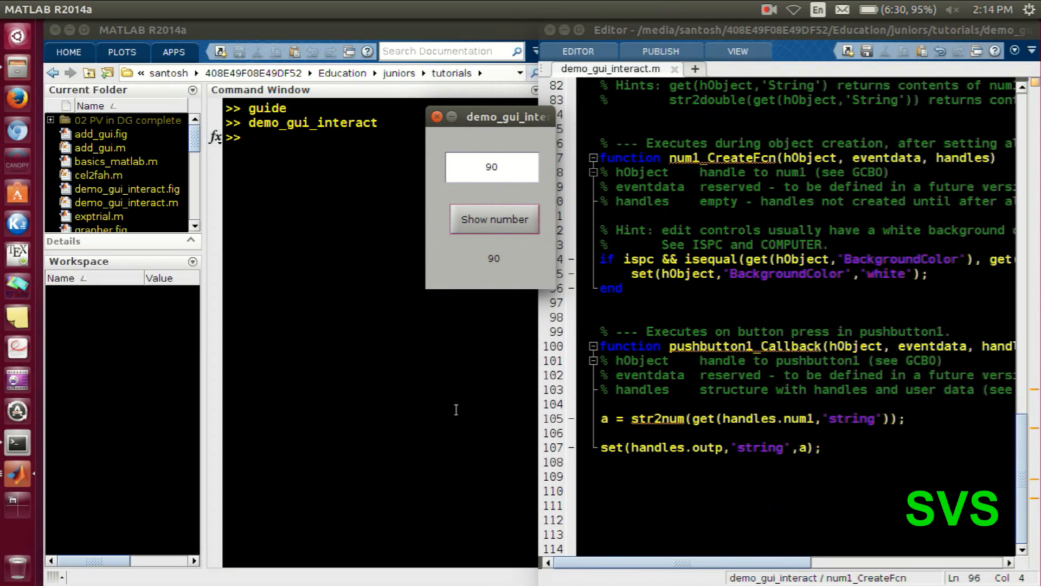
text(global a)
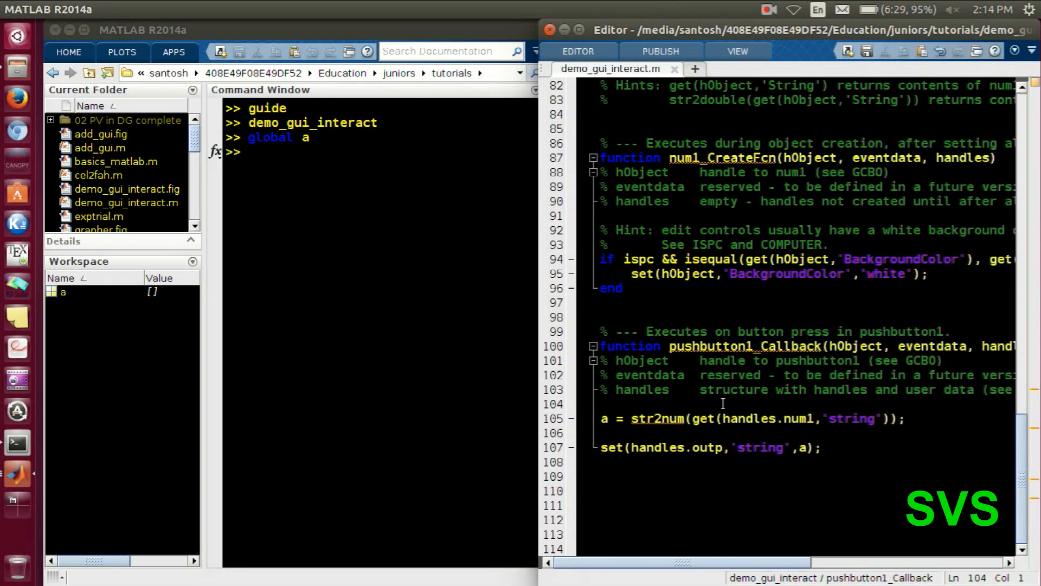
Step: Add 'global a' to the Show number callback, then save and relaunch the GUI
text(global)
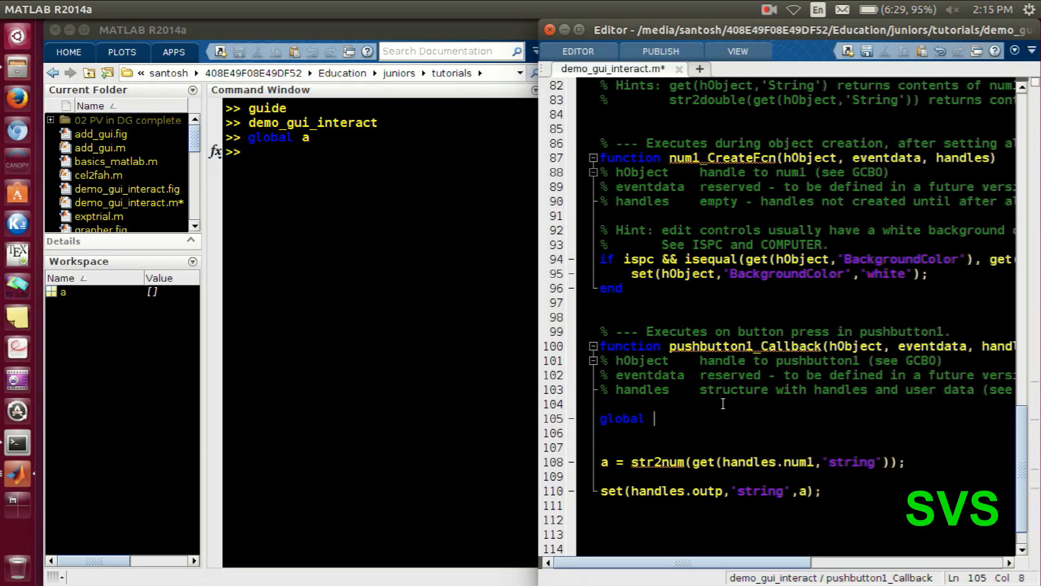
text(a)
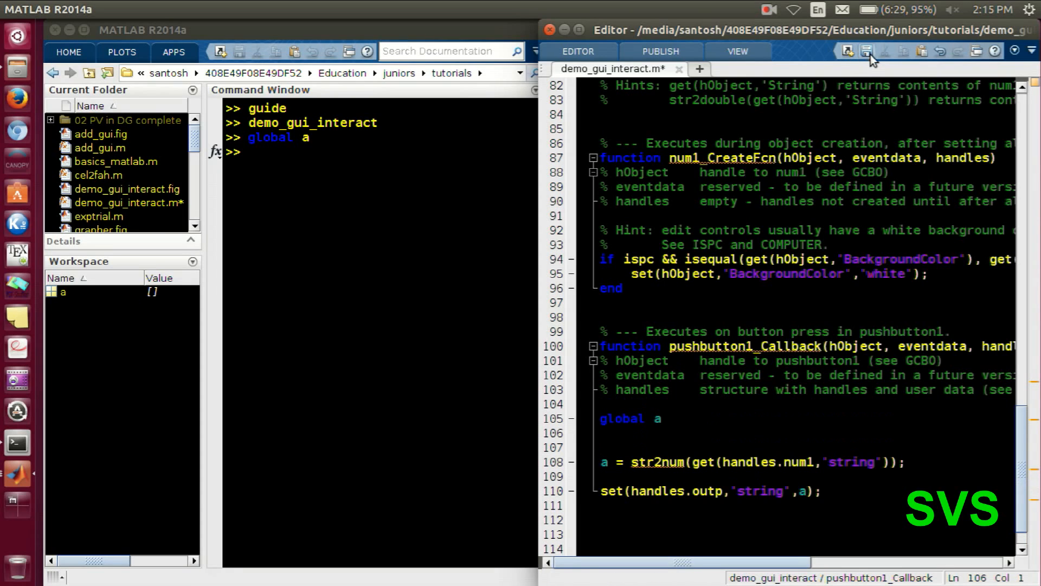
click(865, 51)
text(90)
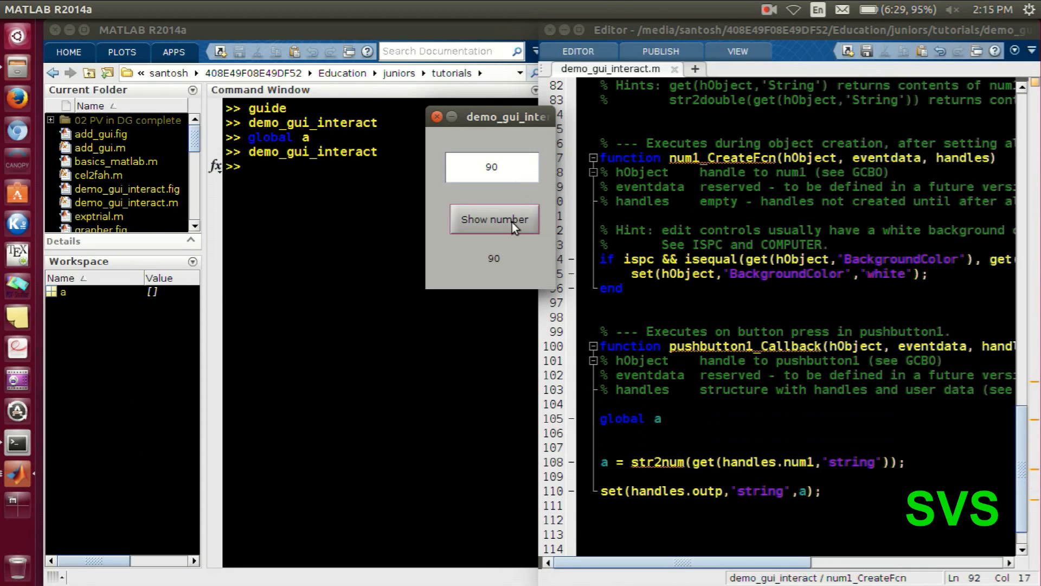
Step: Show 90, then enter 45 and show it, confirming workspace a updates to match Output
click(495, 219)
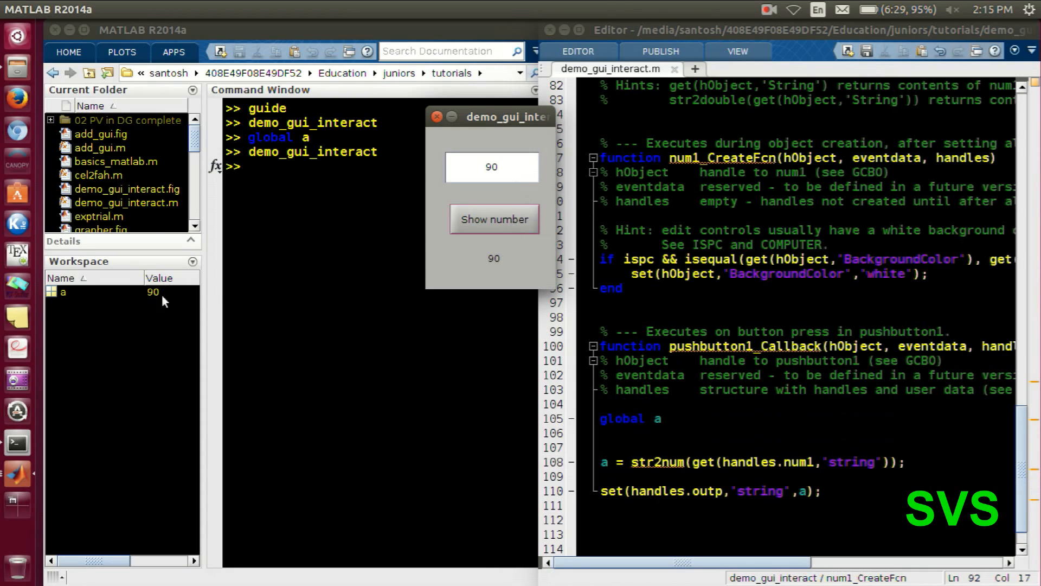
click(491, 167)
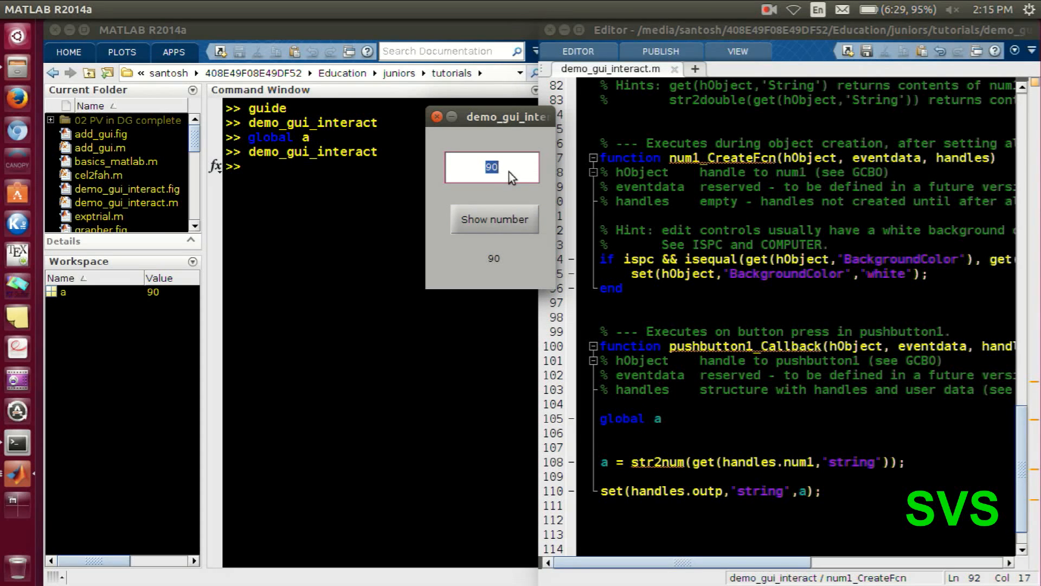
text(45)
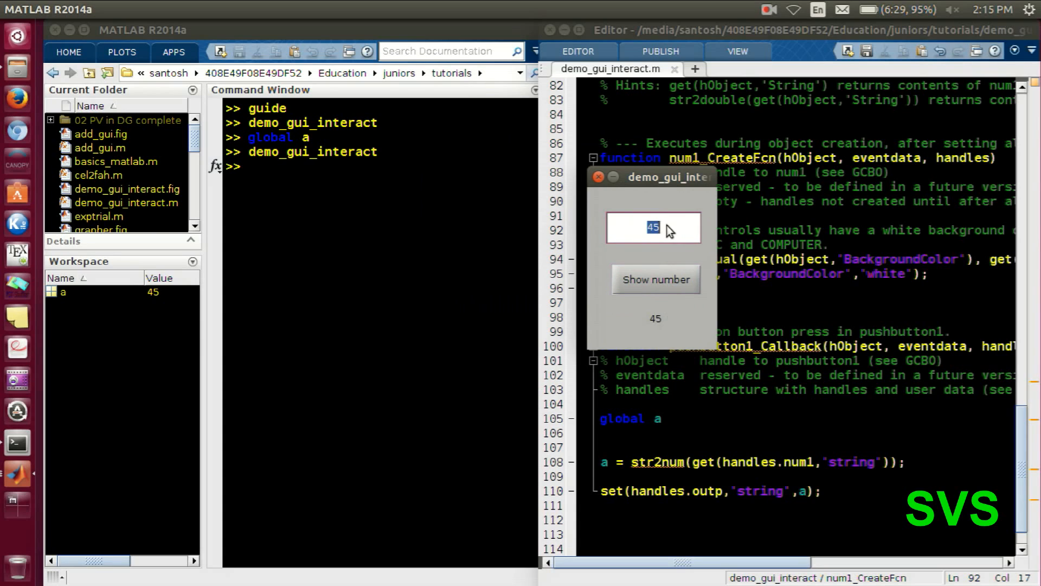
click(655, 279)
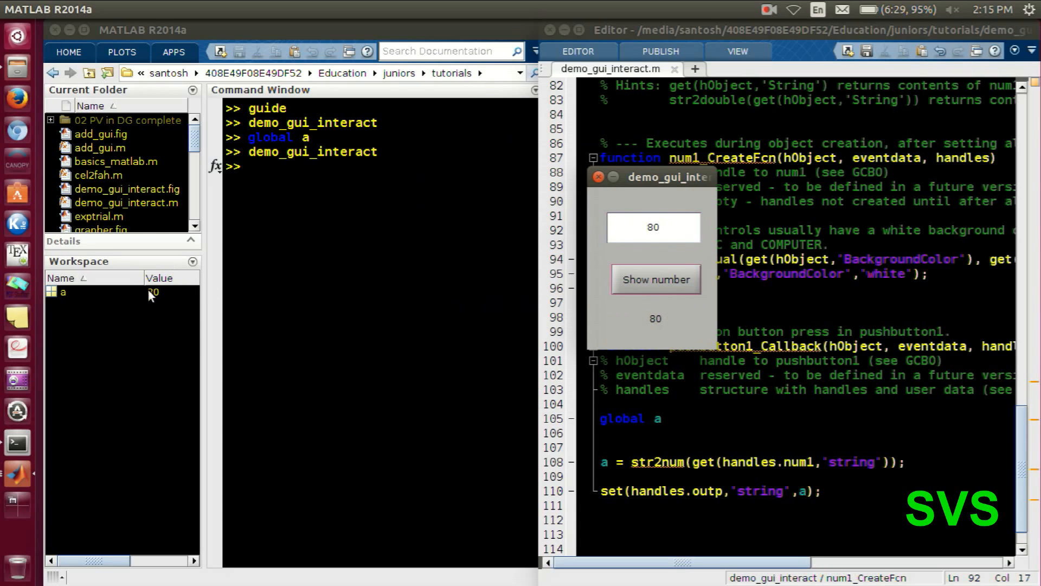
mouse_move(138, 314)
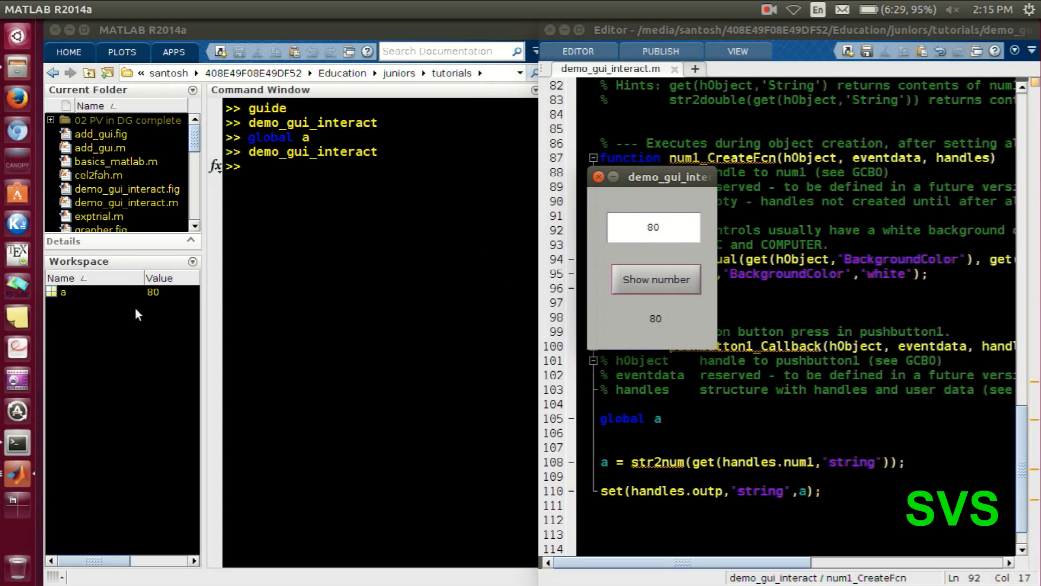
mouse_move(648, 332)
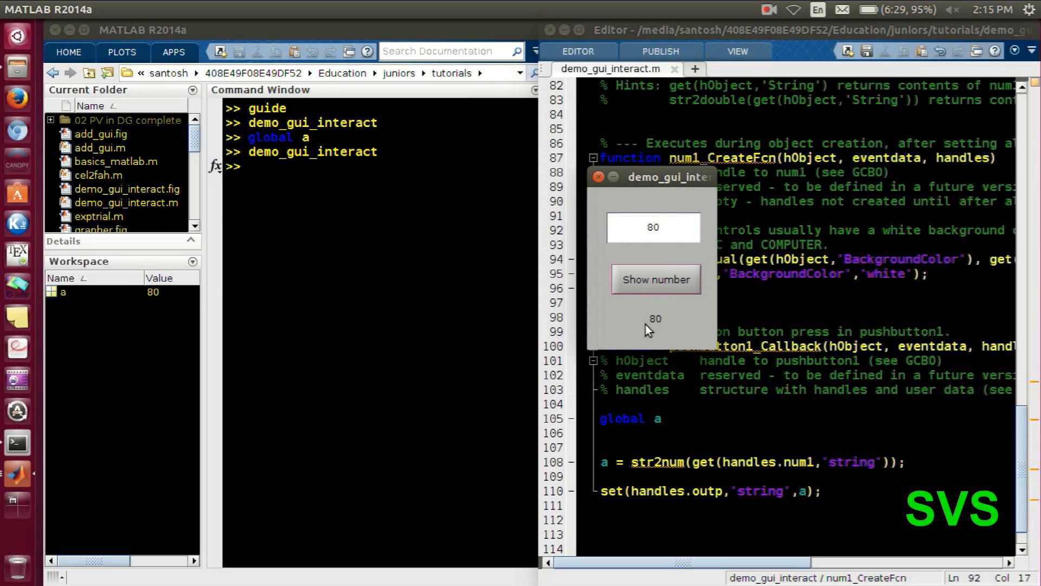
mouse_move(600, 211)
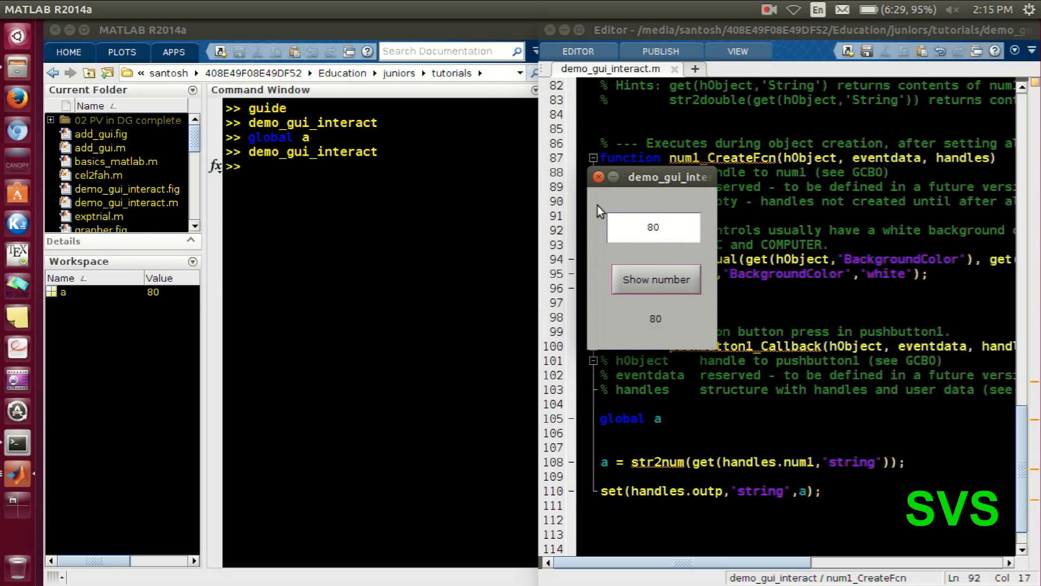